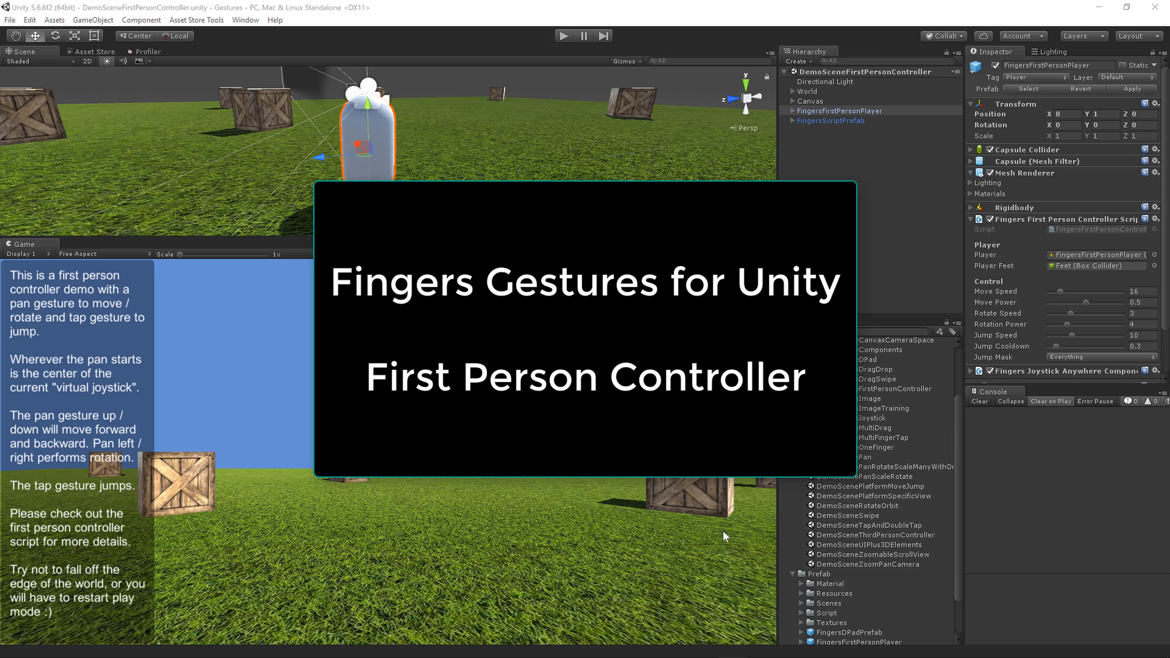
mouse_move(722, 538)
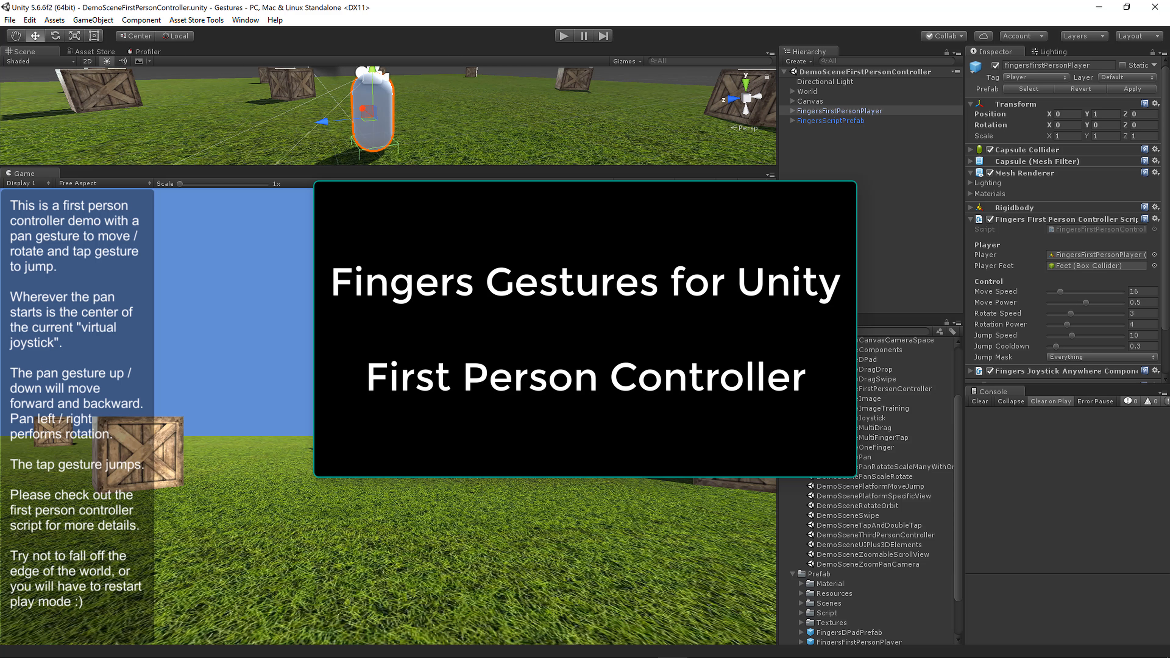
mouse_move(552, 105)
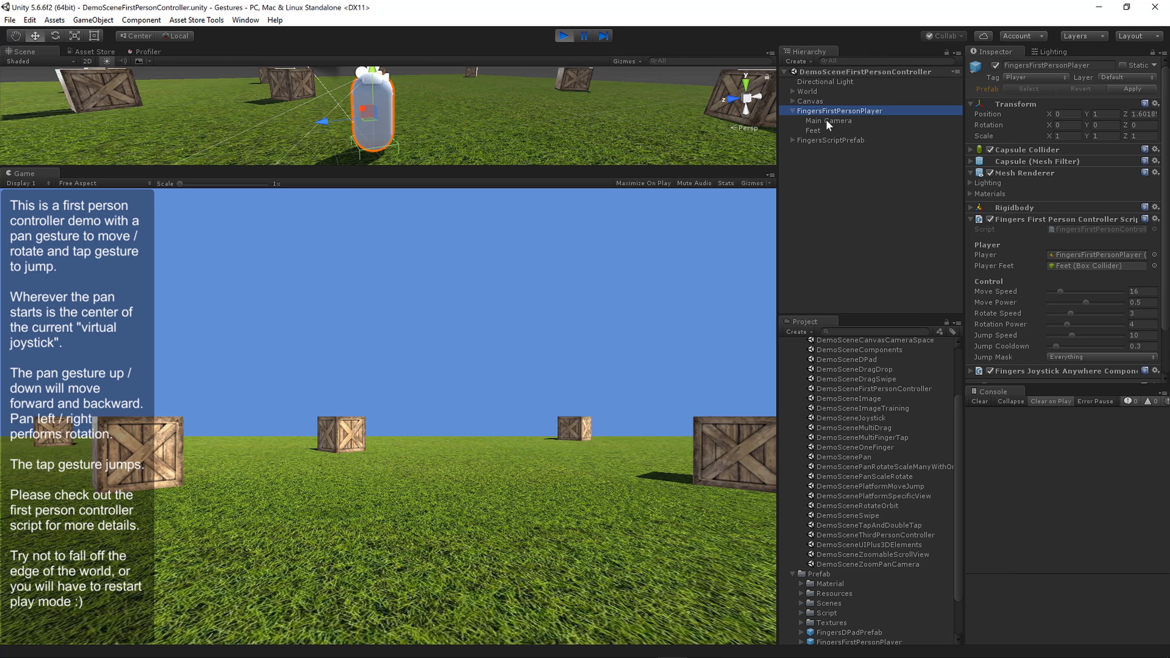
- Select the player's Feet child to show its trigger Box Collider in the Inspector
click(812, 130)
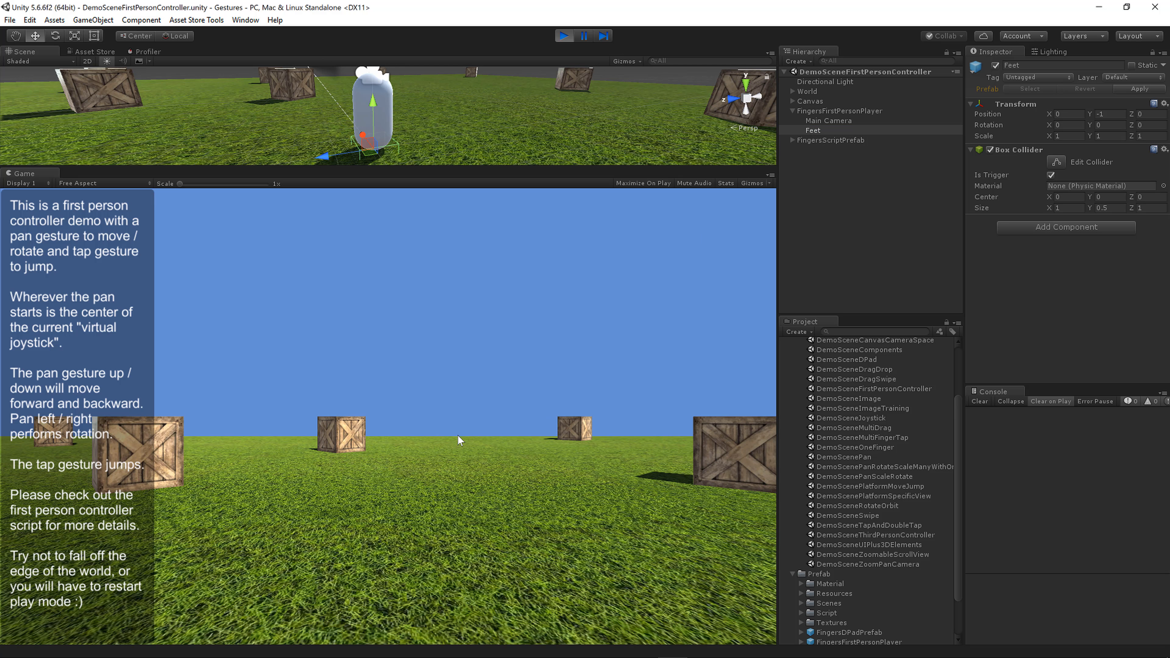
mouse_move(473, 469)
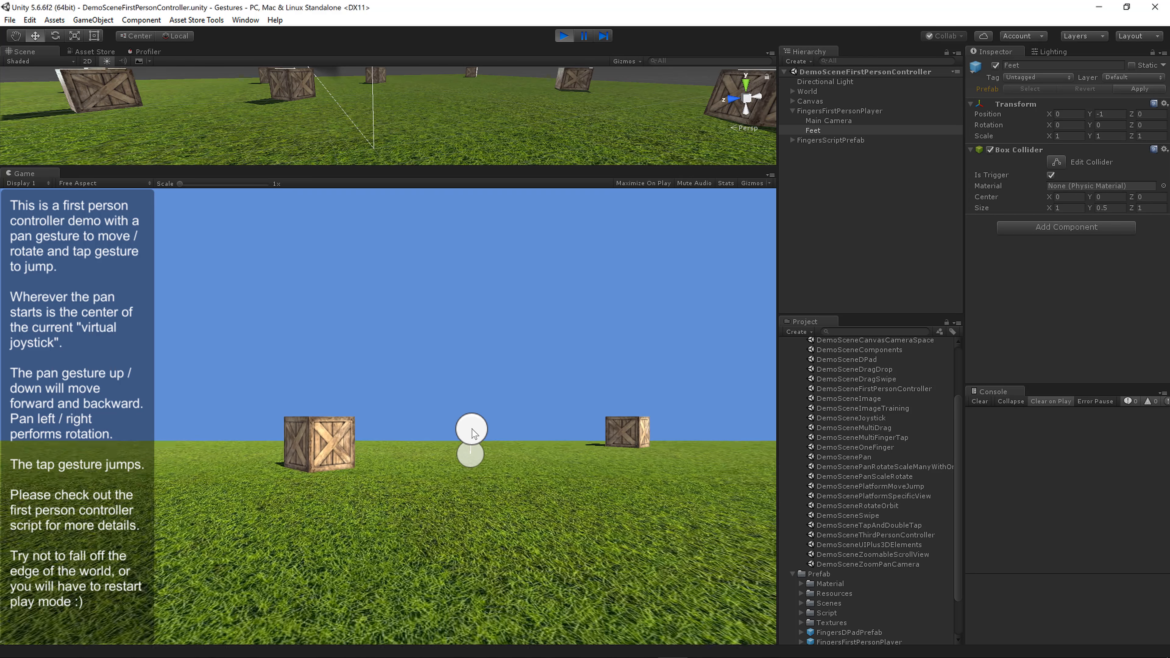
- Walk the player forward across the grass with the virtual joystick until it reaches a crate
drag(471, 433, 472, 474)
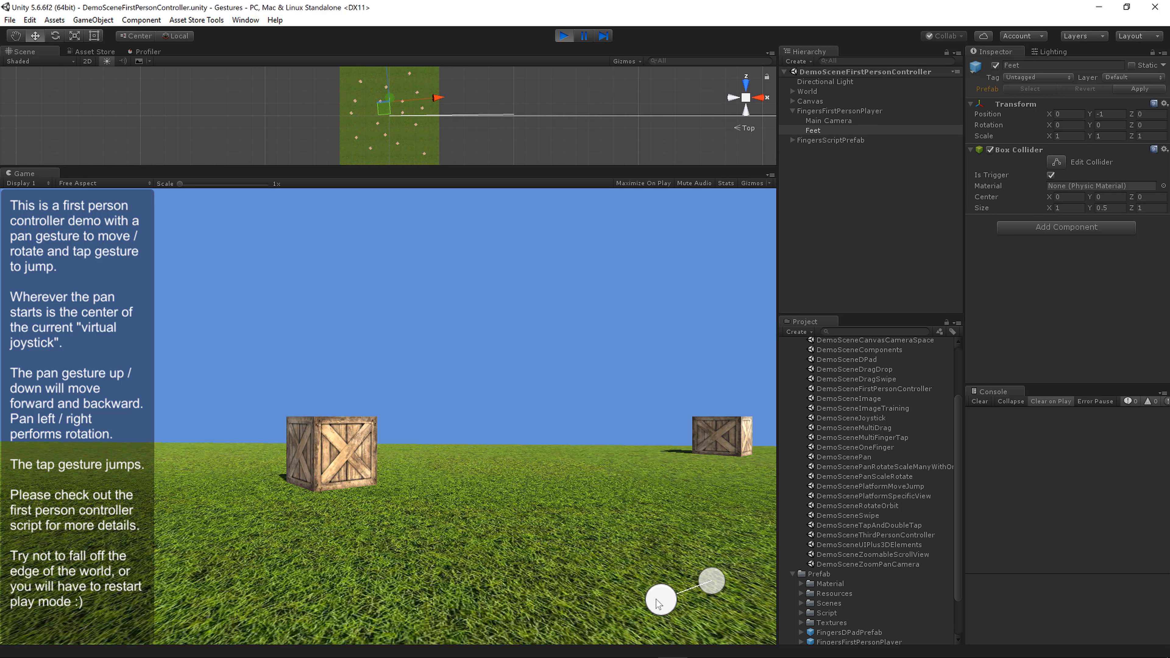
drag(661, 601, 754, 566)
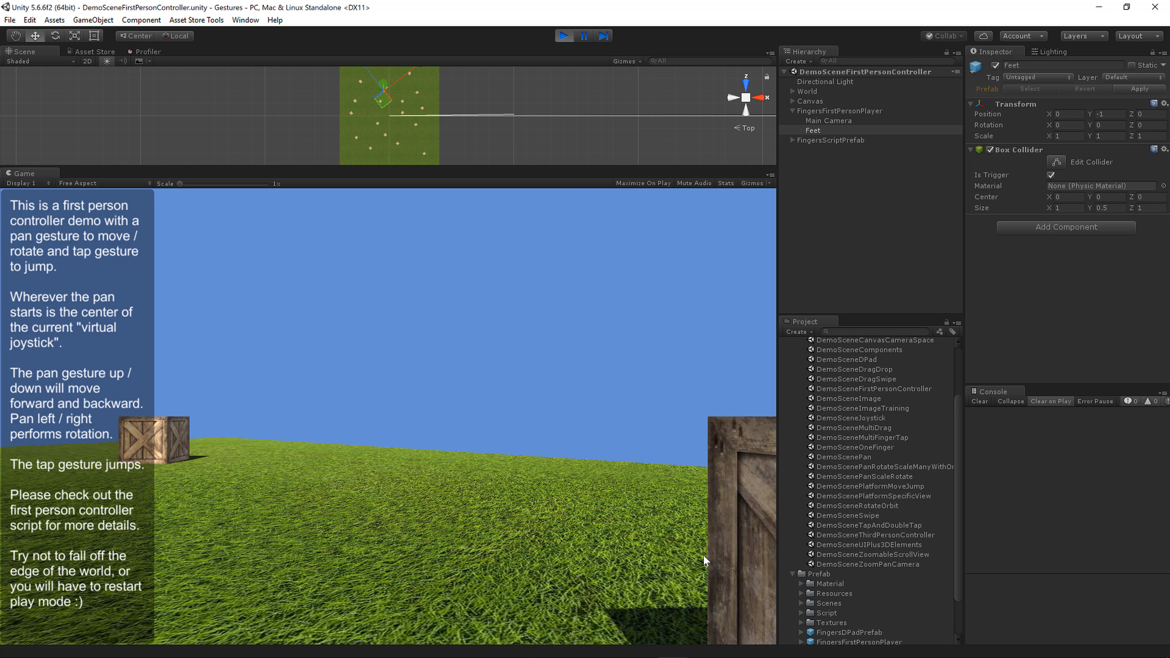
mouse_move(671, 520)
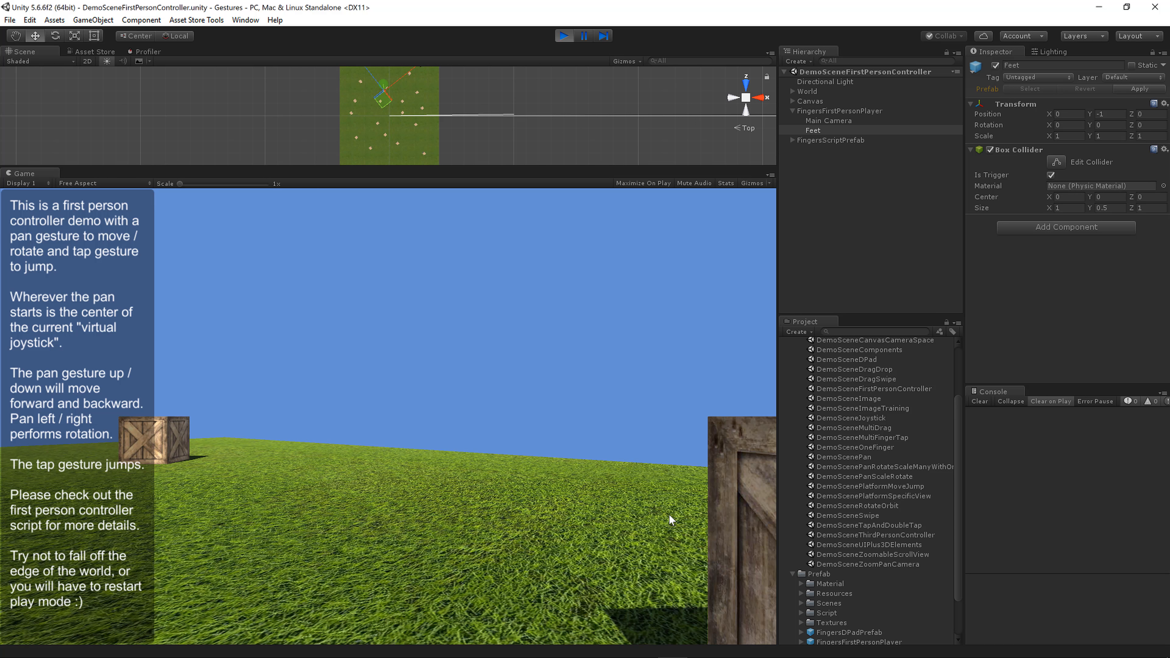
mouse_move(622, 526)
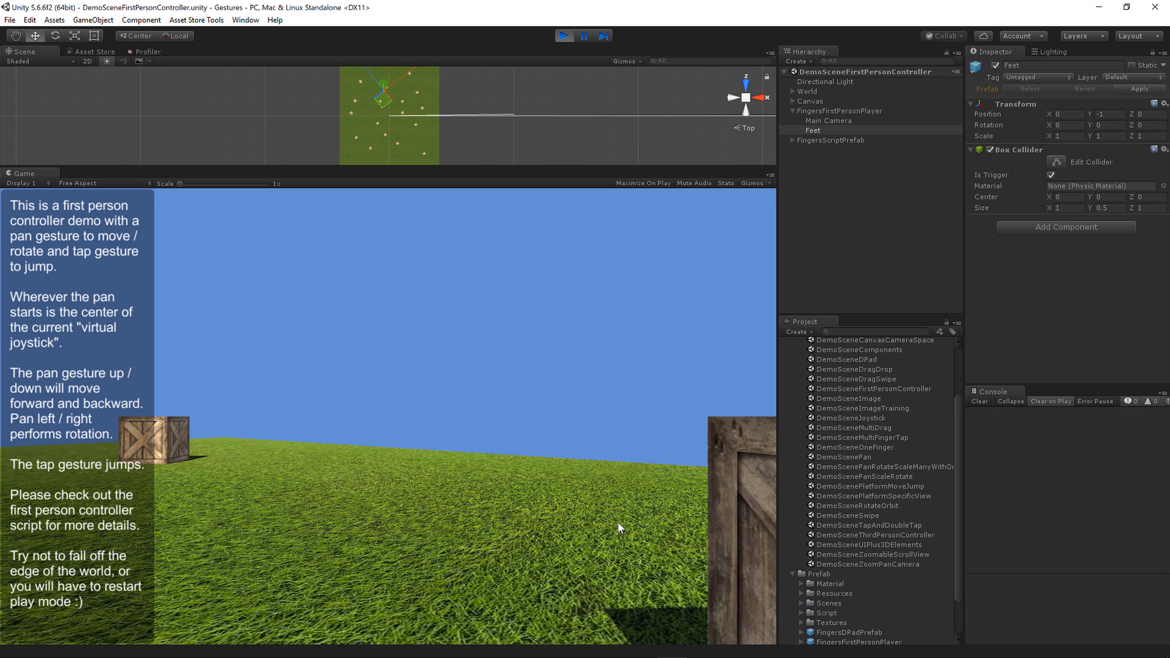
mouse_move(618, 527)
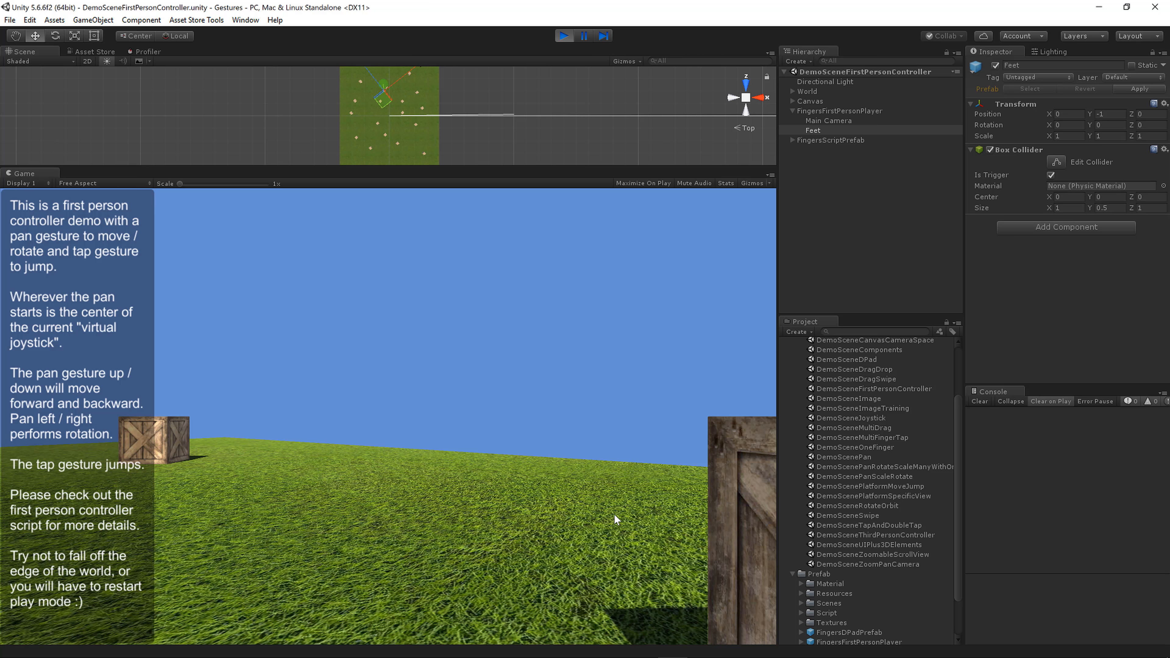
- Jump, then turn the player toward the row of crates and walk past and among them
click(639, 492)
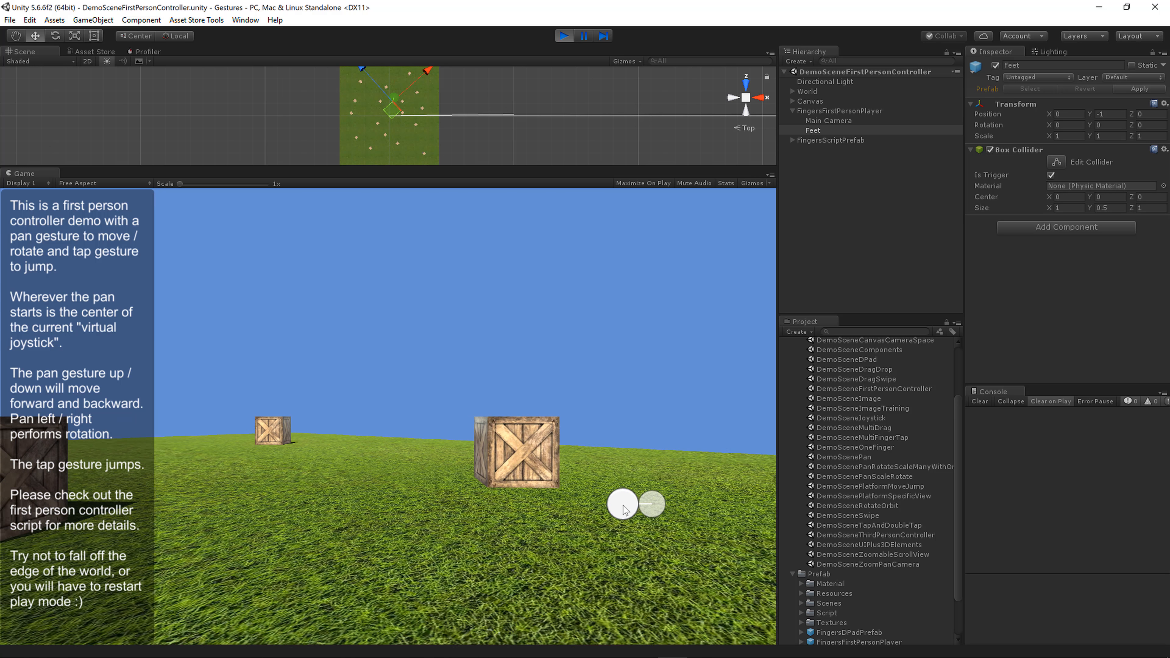
drag(653, 504, 586, 507)
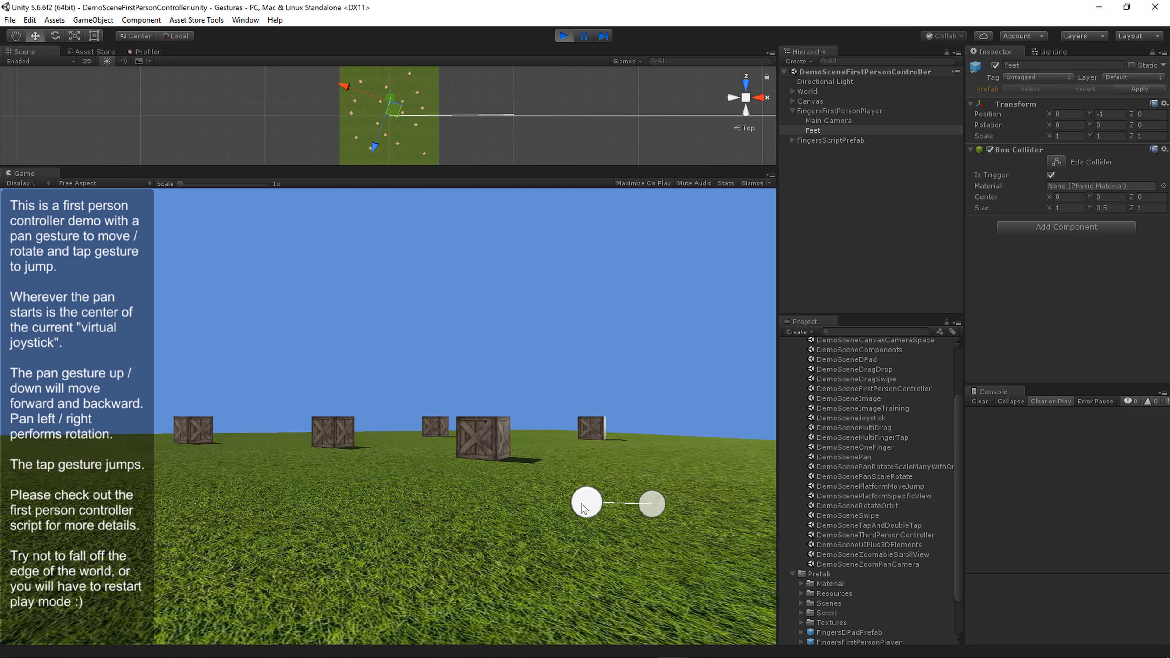
drag(585, 501, 681, 504)
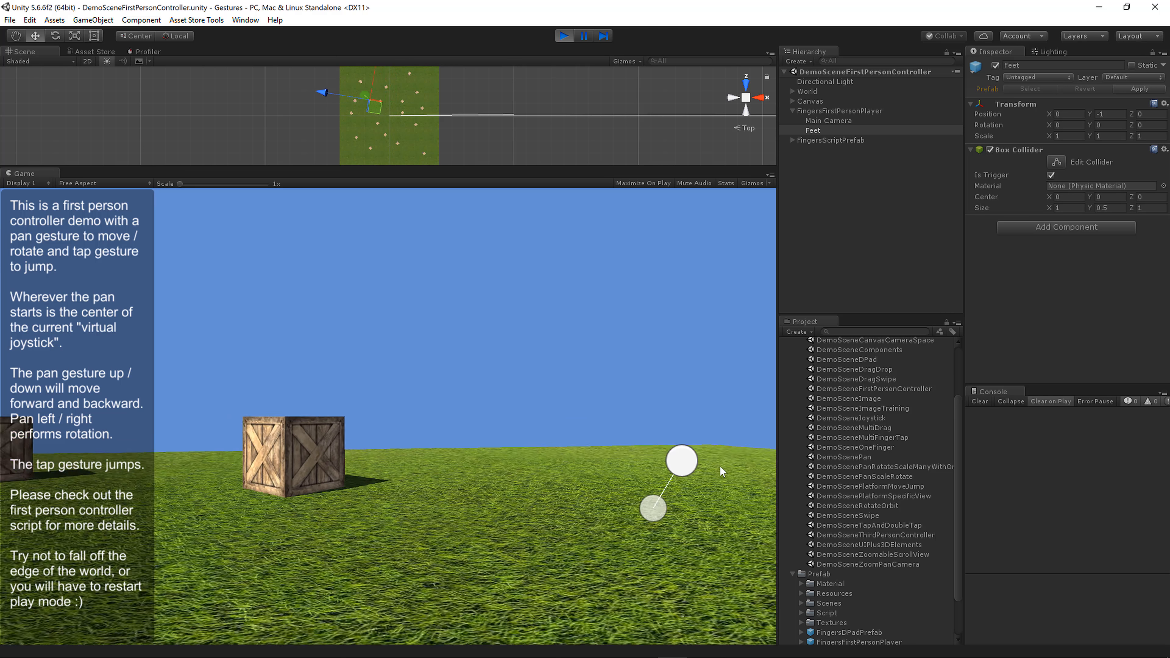
drag(679, 459, 668, 459)
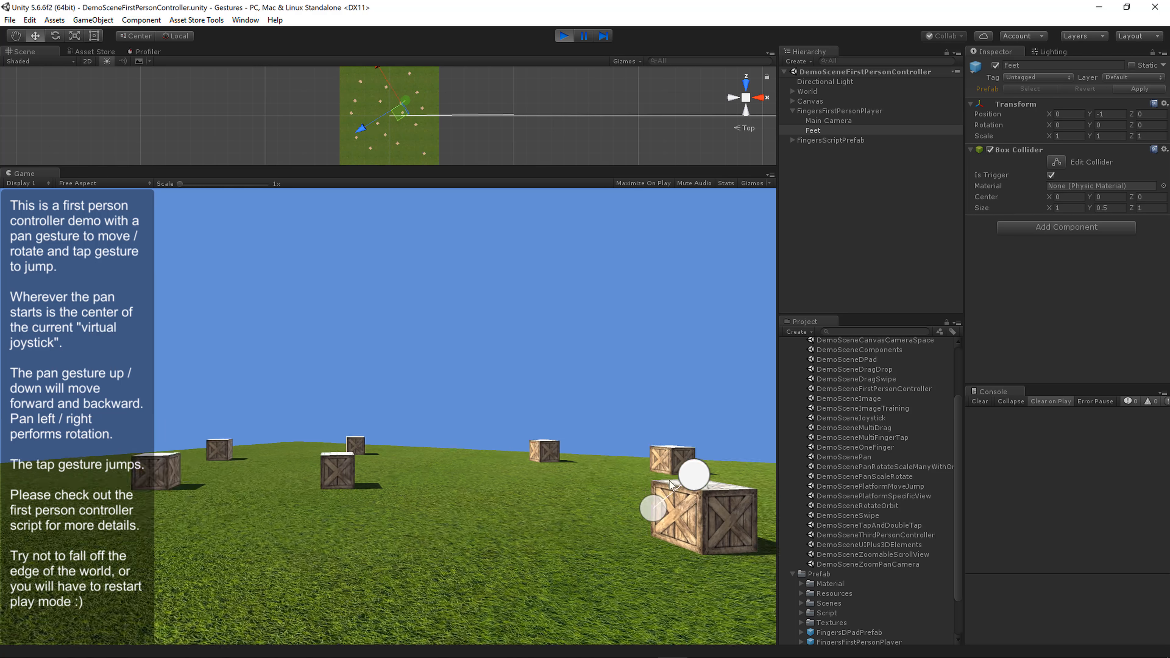
drag(694, 474, 604, 480)
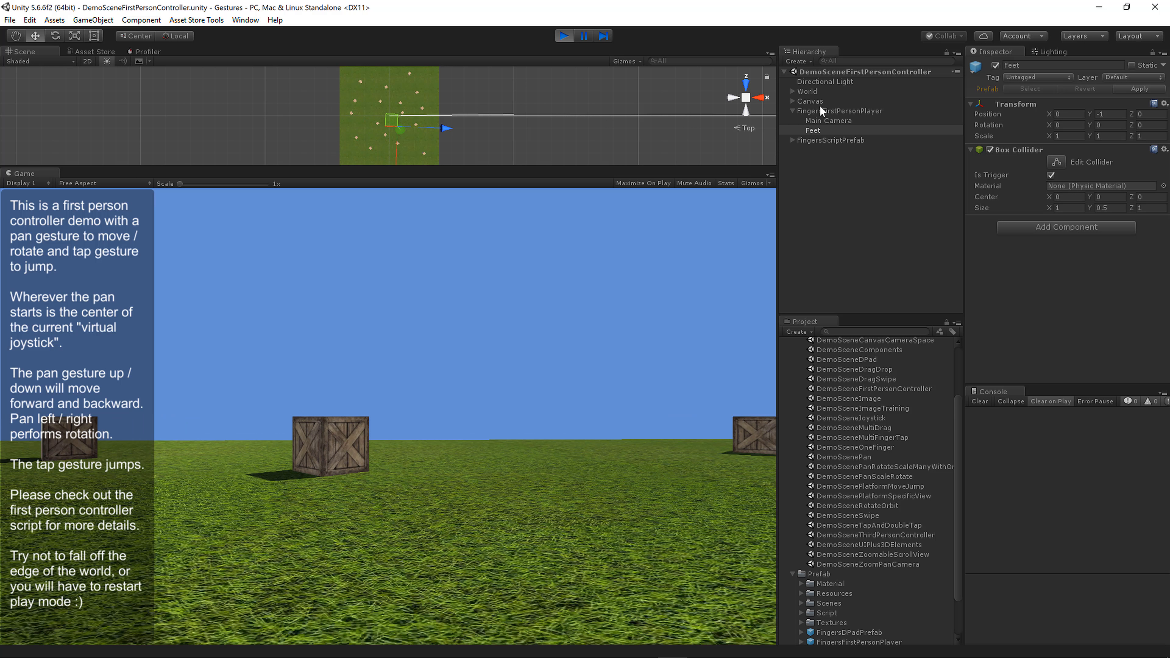
- Select FingersFirstPersonPlayer to show its controller script, then move backward, jump and walk forward onto open grass
click(845, 110)
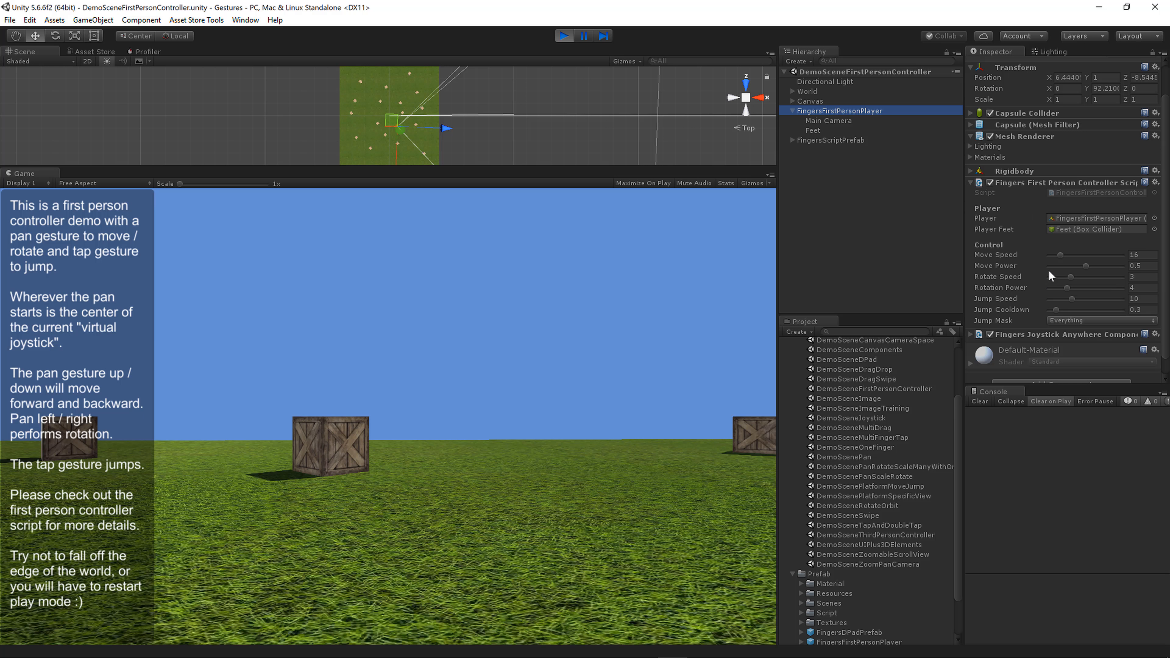
mouse_move(1014, 257)
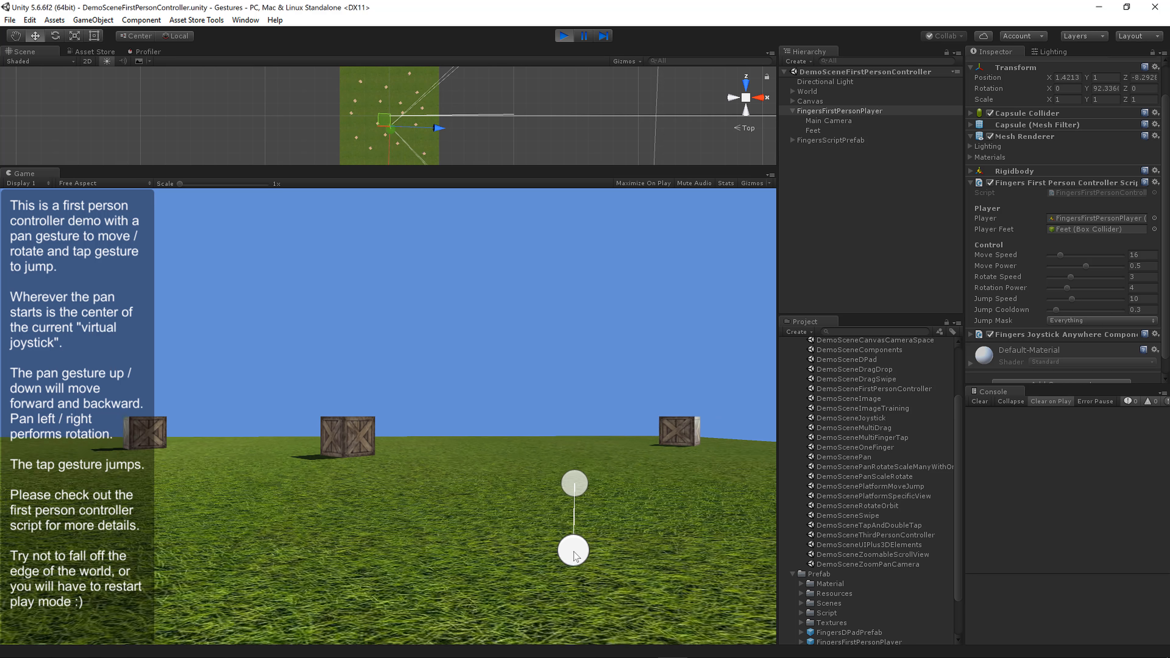
drag(573, 482, 573, 551)
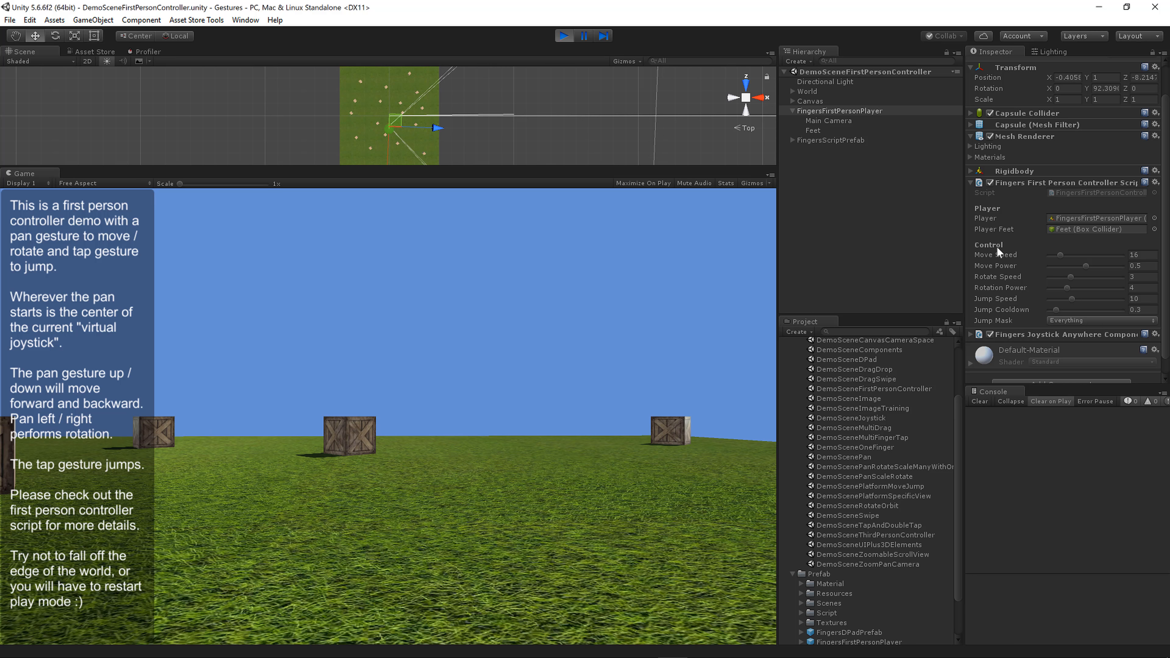
mouse_move(991, 260)
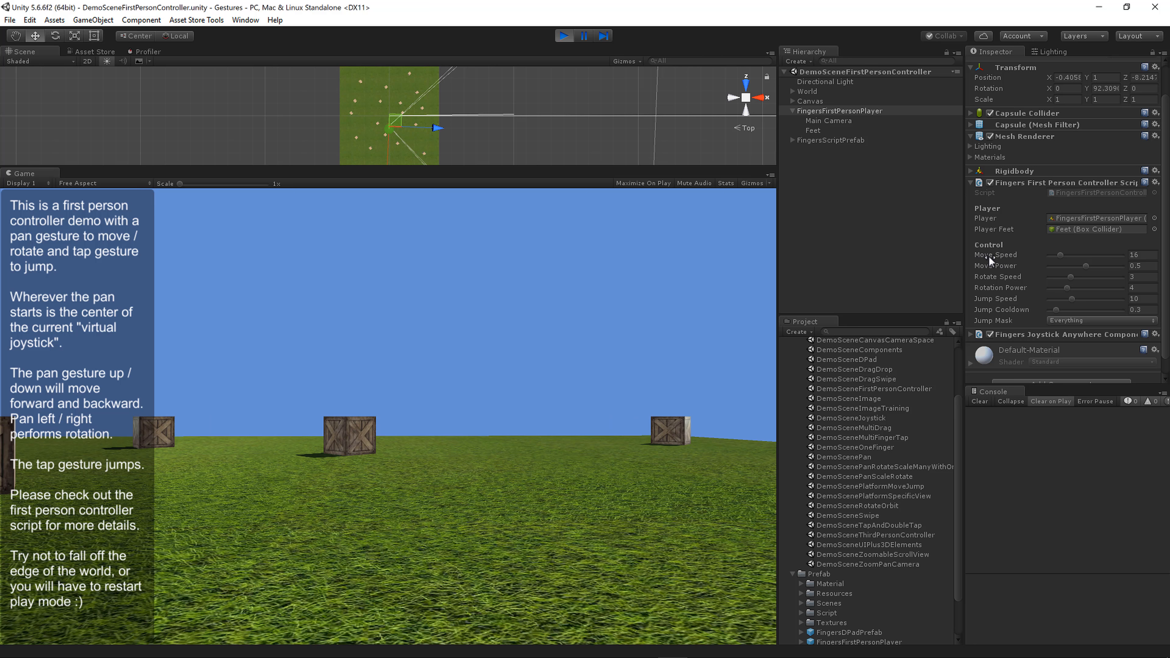
mouse_move(588, 543)
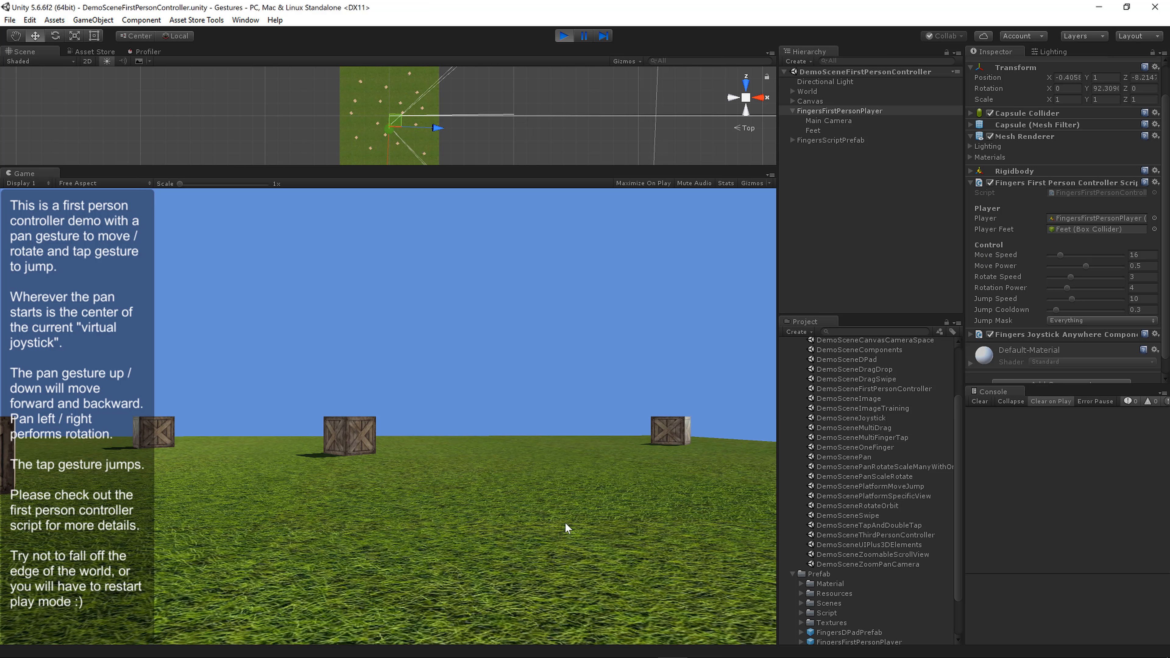
click(565, 520)
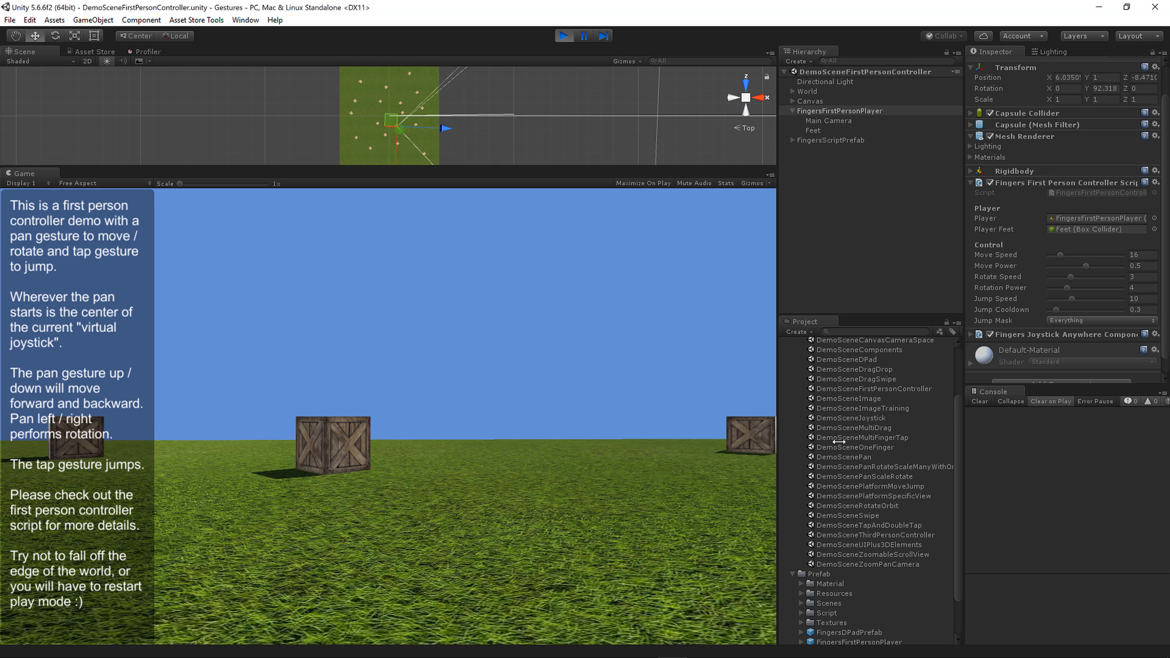
mouse_move(1085, 270)
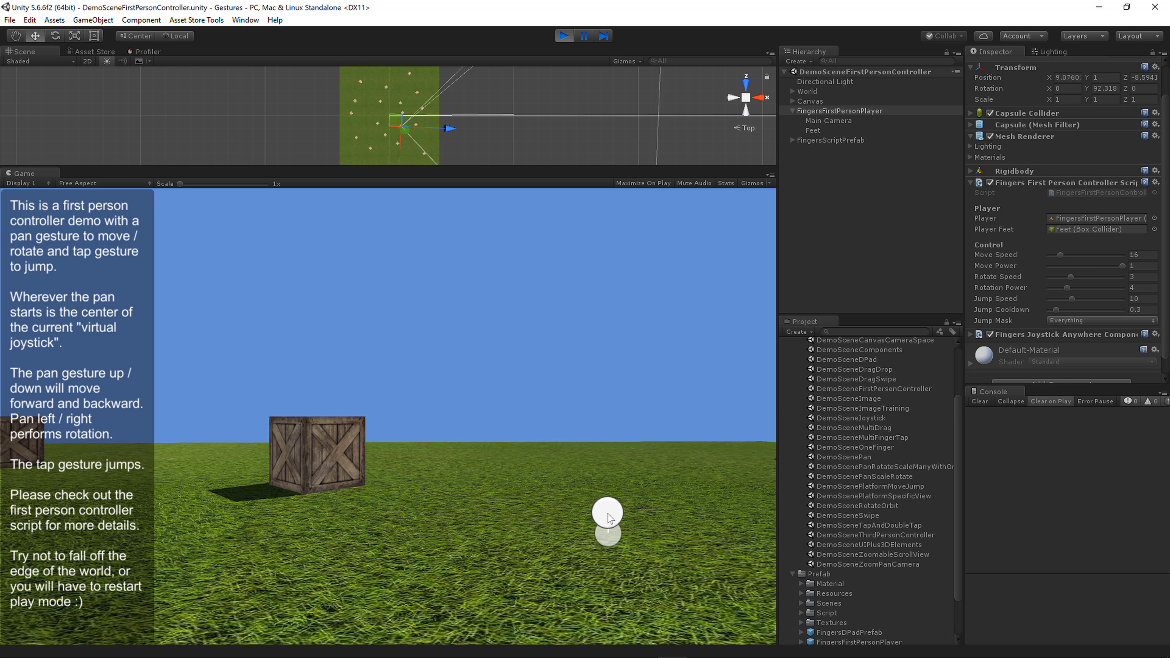
drag(609, 519, 623, 581)
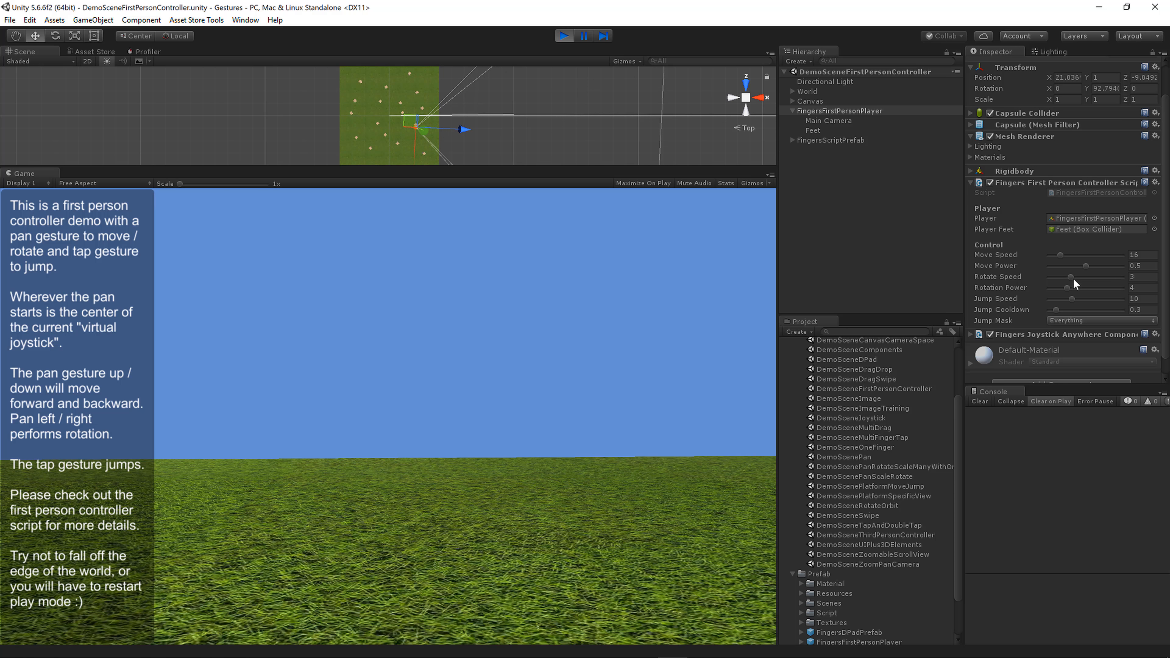
mouse_move(1070, 292)
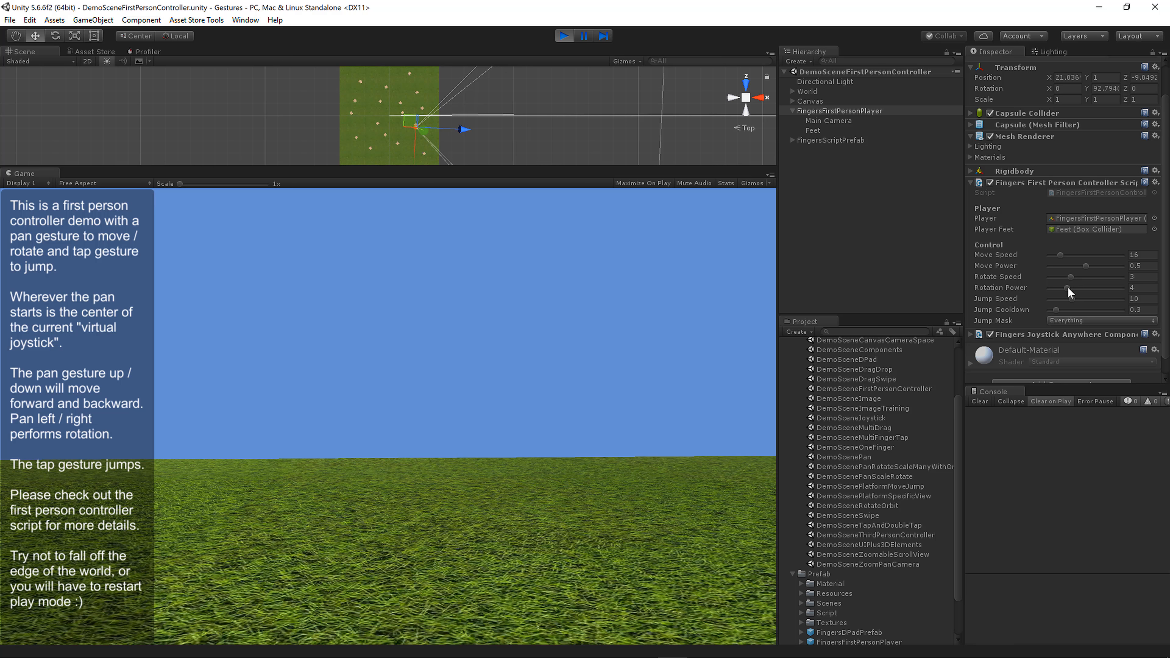
mouse_move(1019, 307)
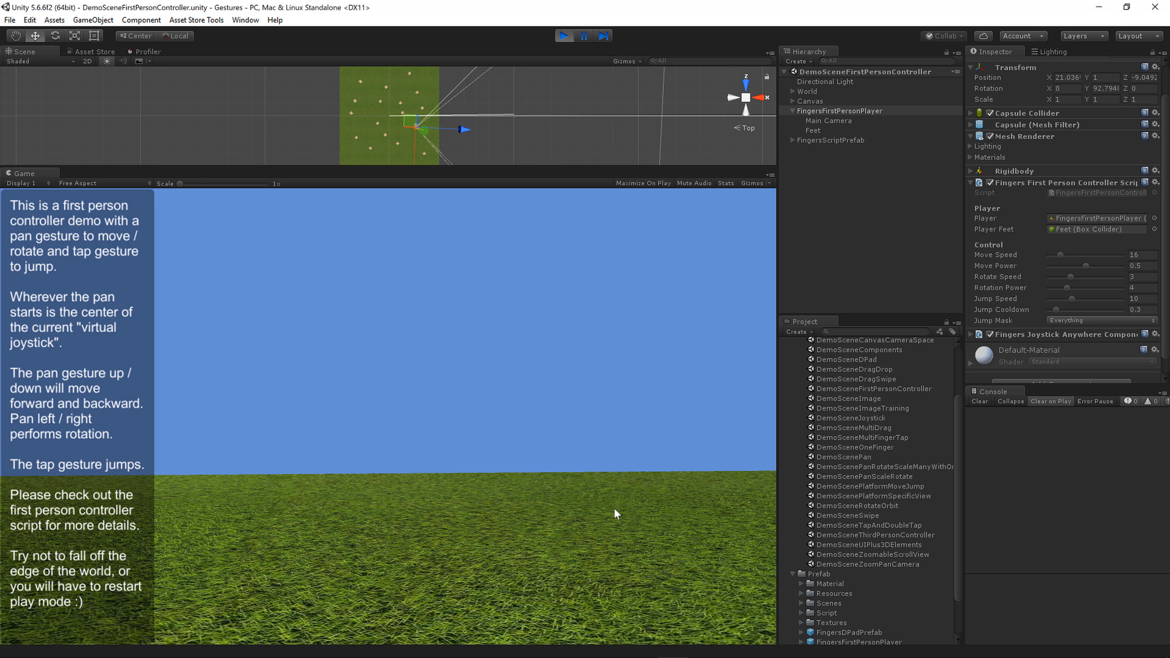
- Make the player jump in place while the controller's movement and jump settings stay displayed
click(615, 509)
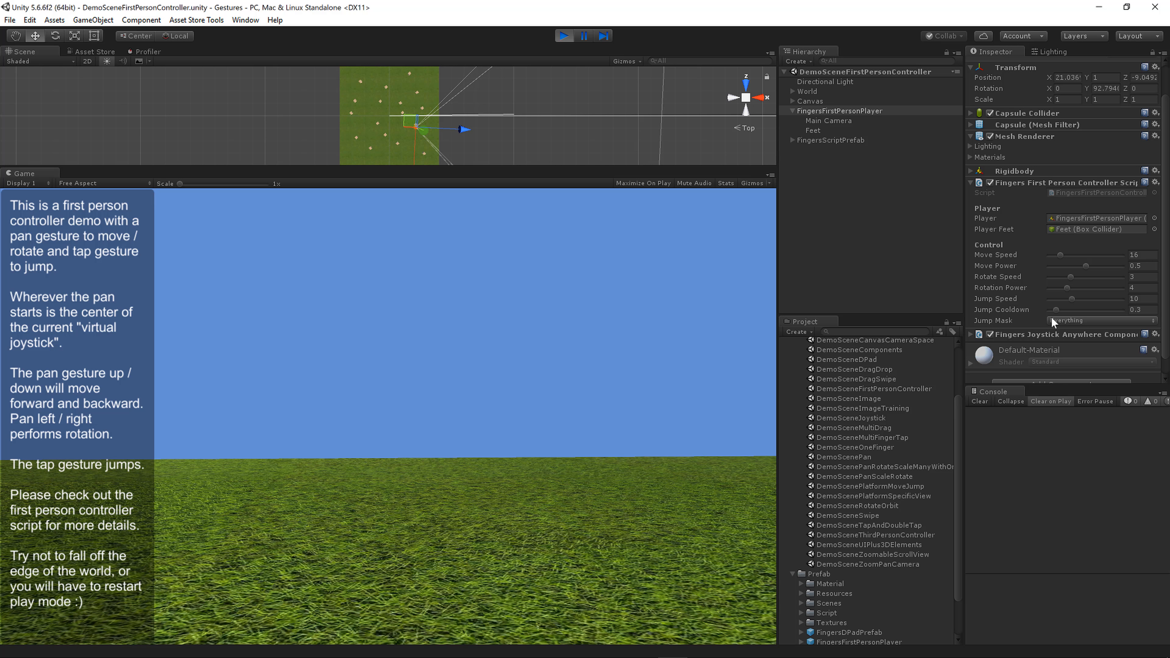
mouse_move(1063, 322)
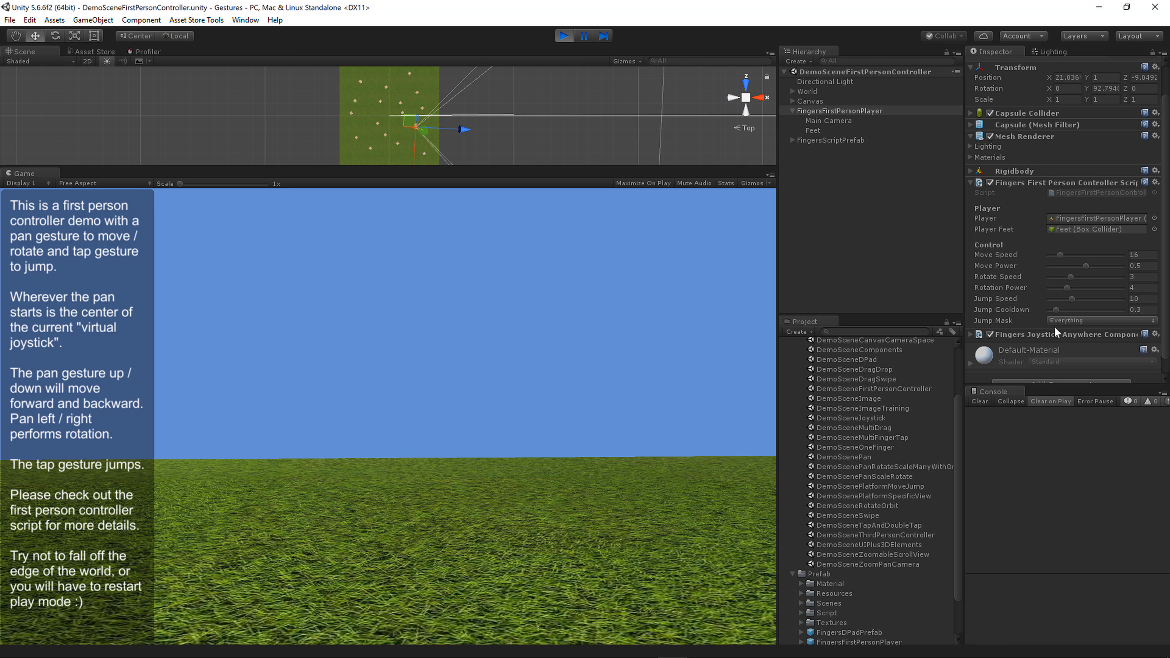
mouse_move(1059, 330)
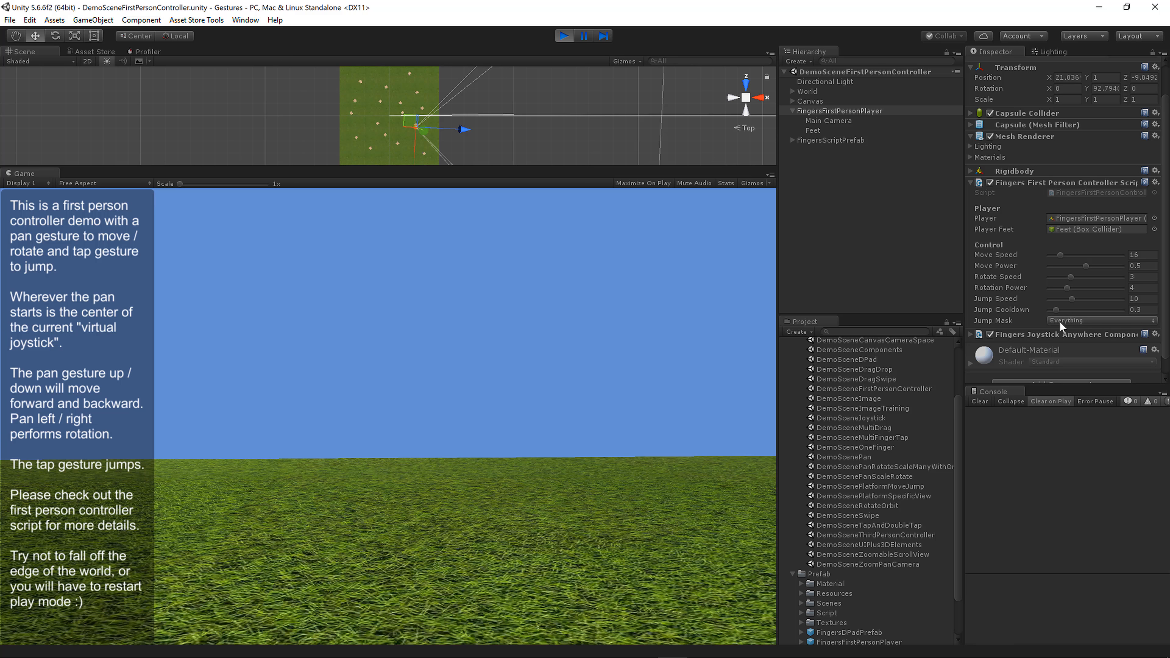
mouse_move(1077, 348)
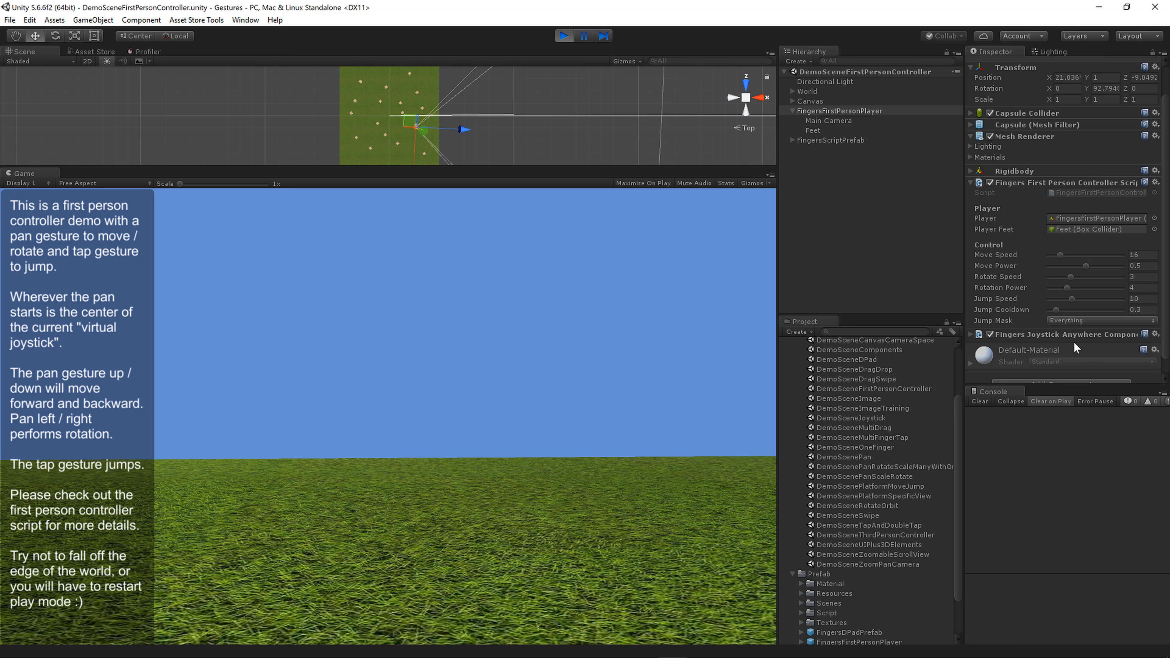
mouse_move(1075, 349)
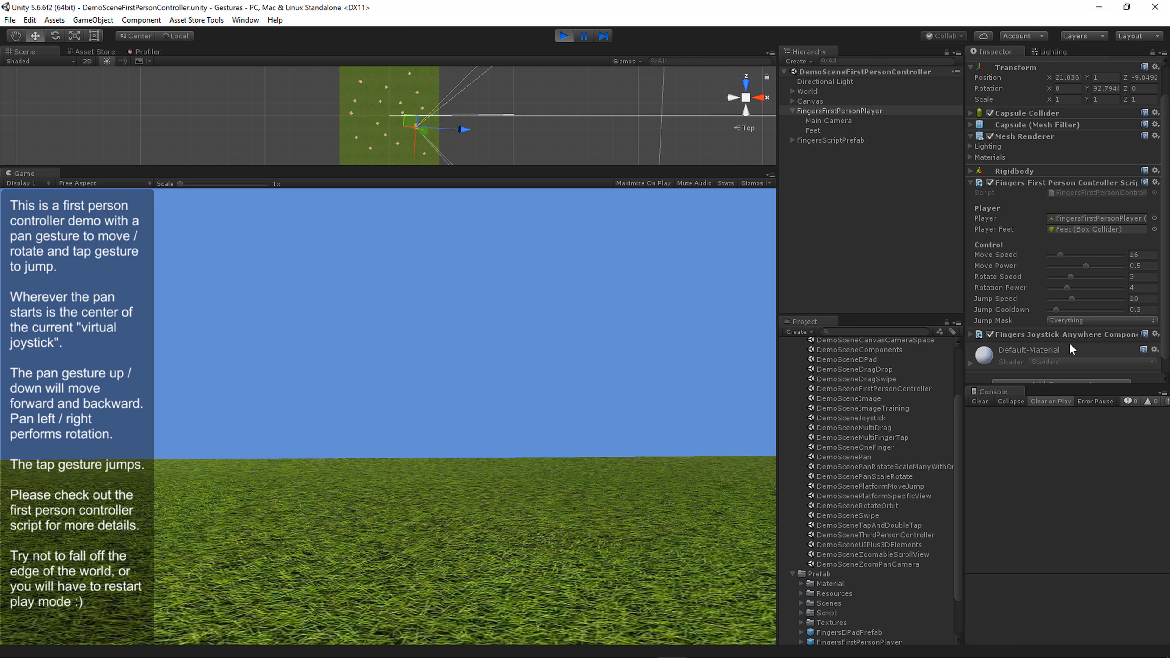
mouse_move(1066, 323)
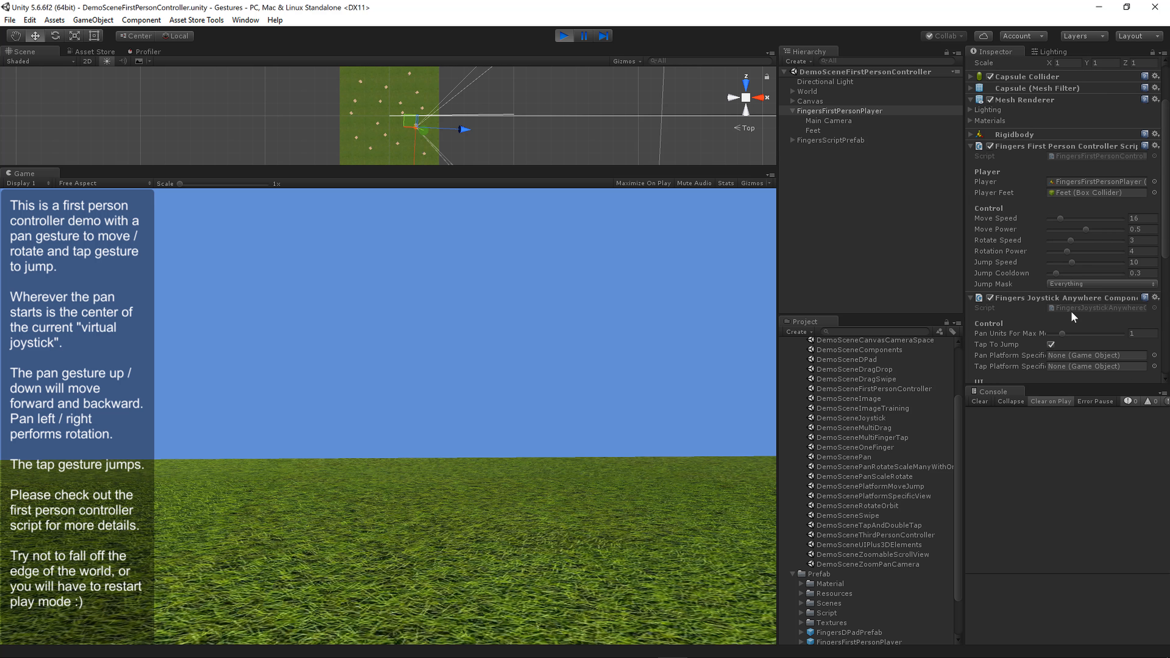
- Move and turn the player to look across the crates, then expand Canvas to reveal PanAnchor and PanAnchorLine
scroll(down, 3)
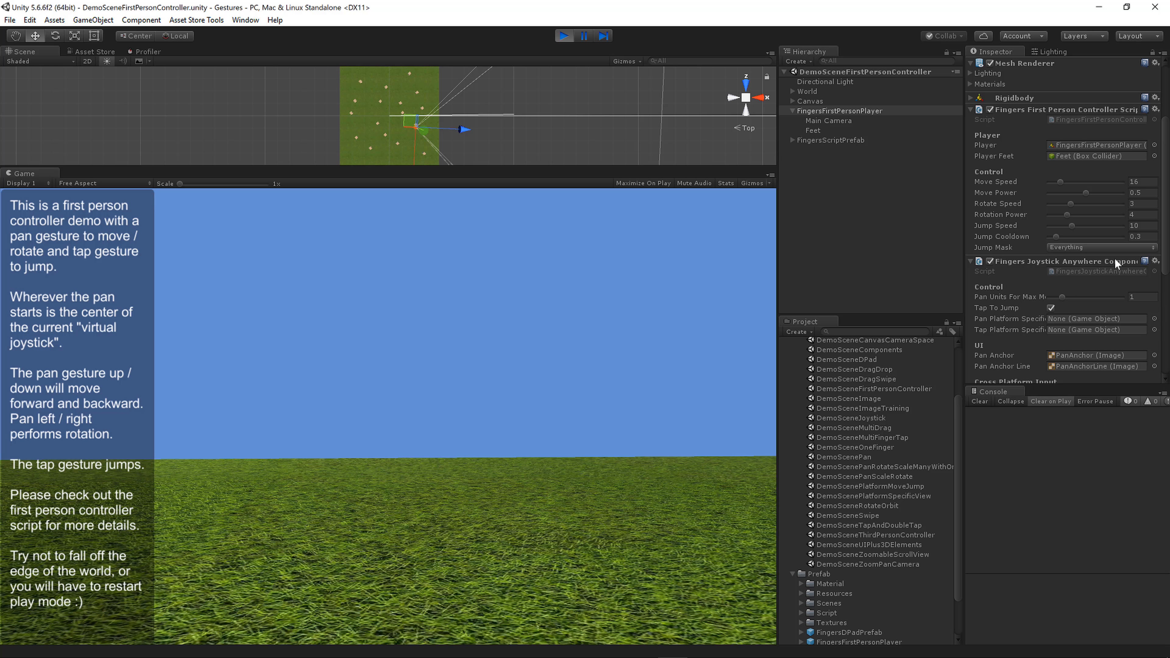
mouse_move(679, 438)
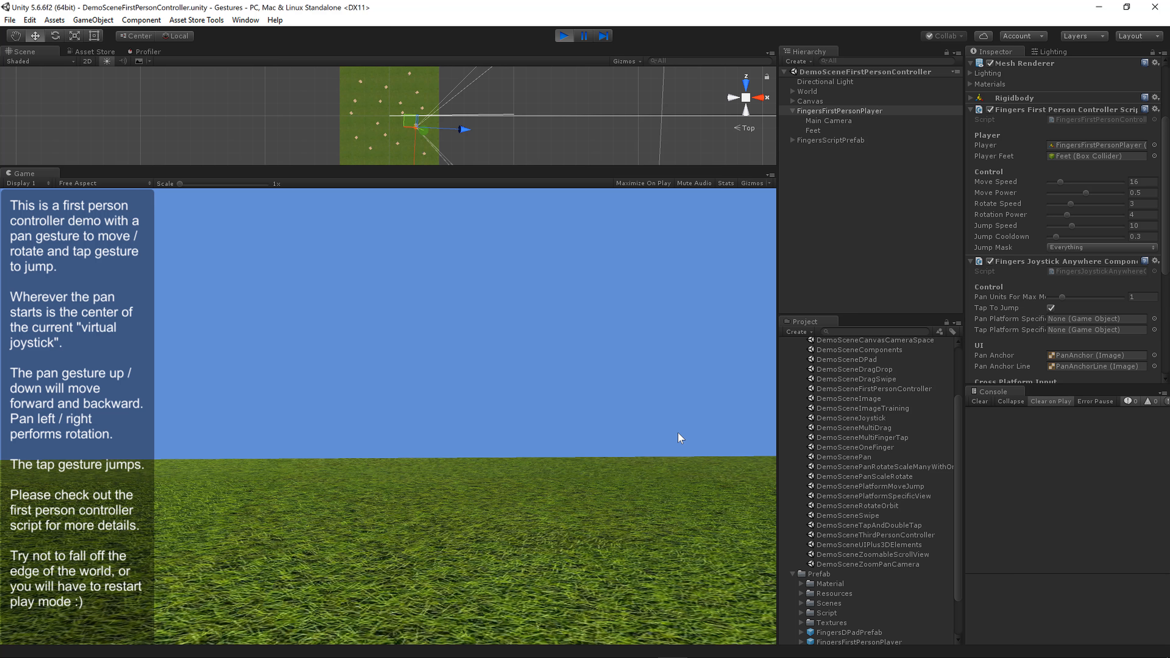
mouse_move(670, 435)
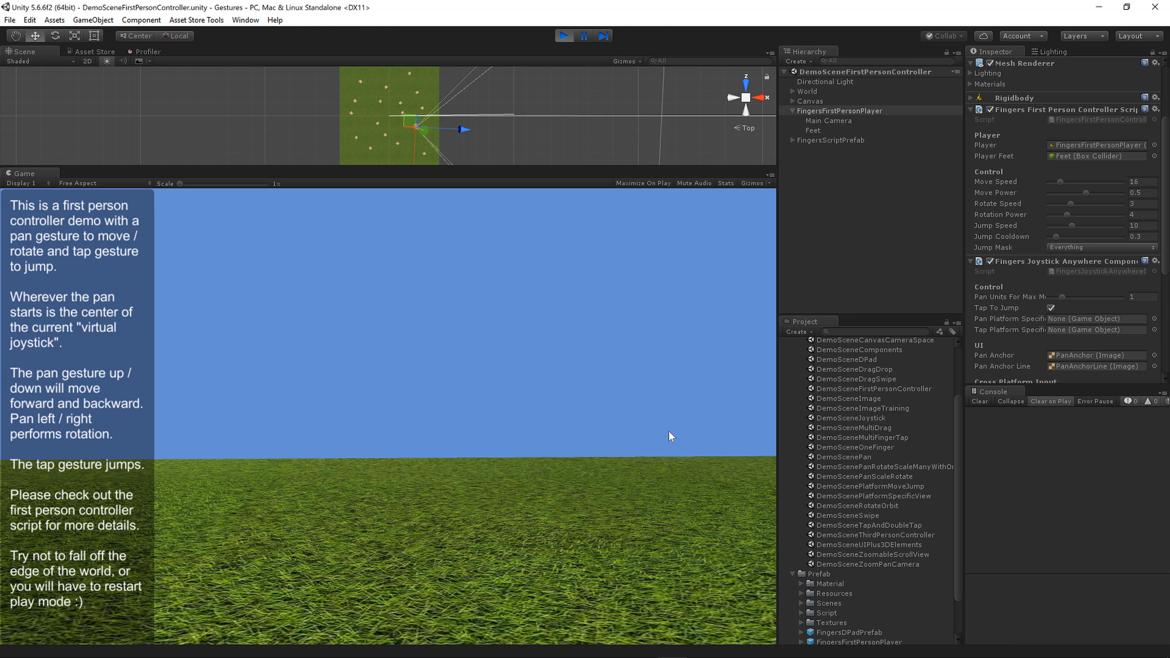
mouse_move(1005, 302)
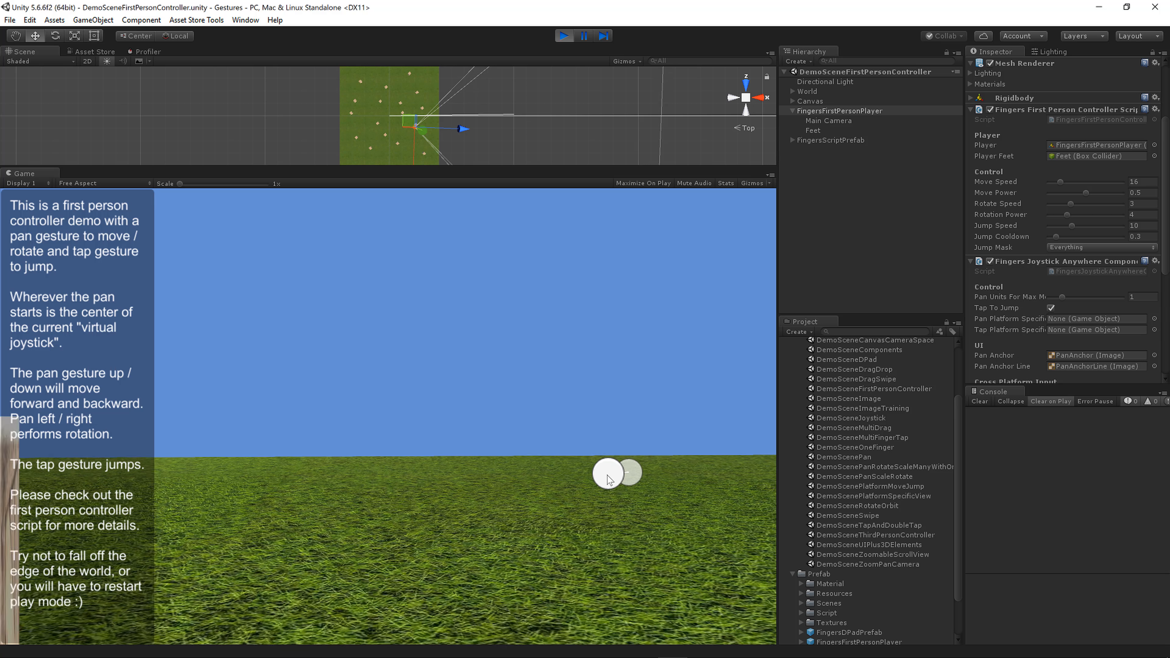
drag(631, 475, 582, 474)
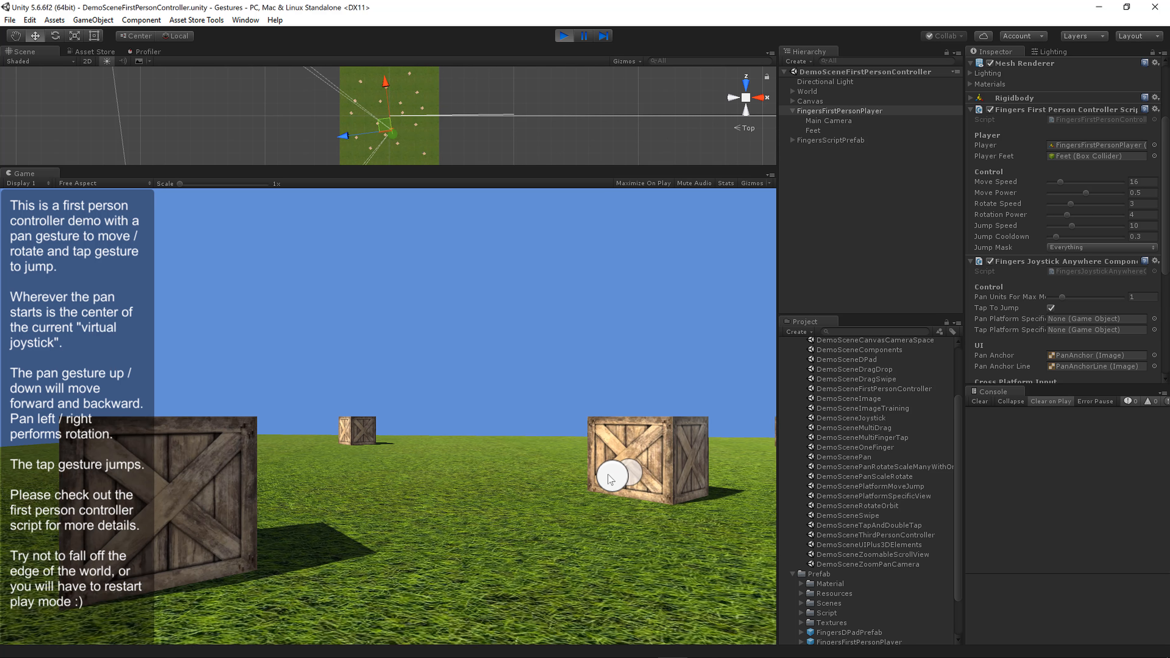
drag(632, 474, 559, 470)
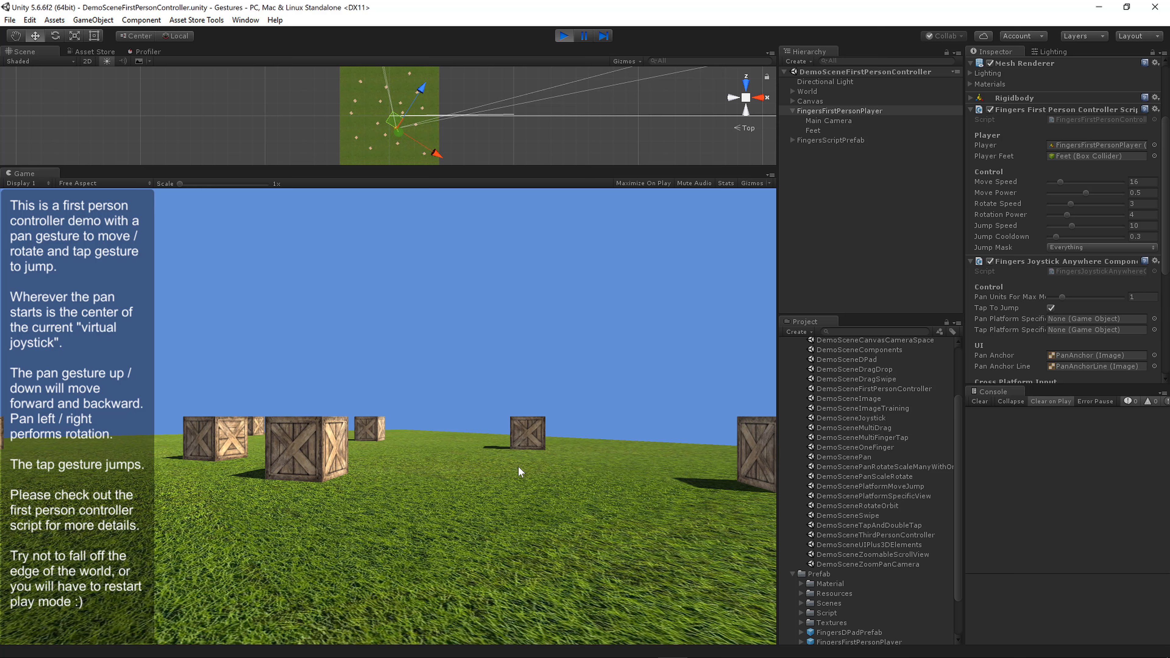
mouse_move(539, 486)
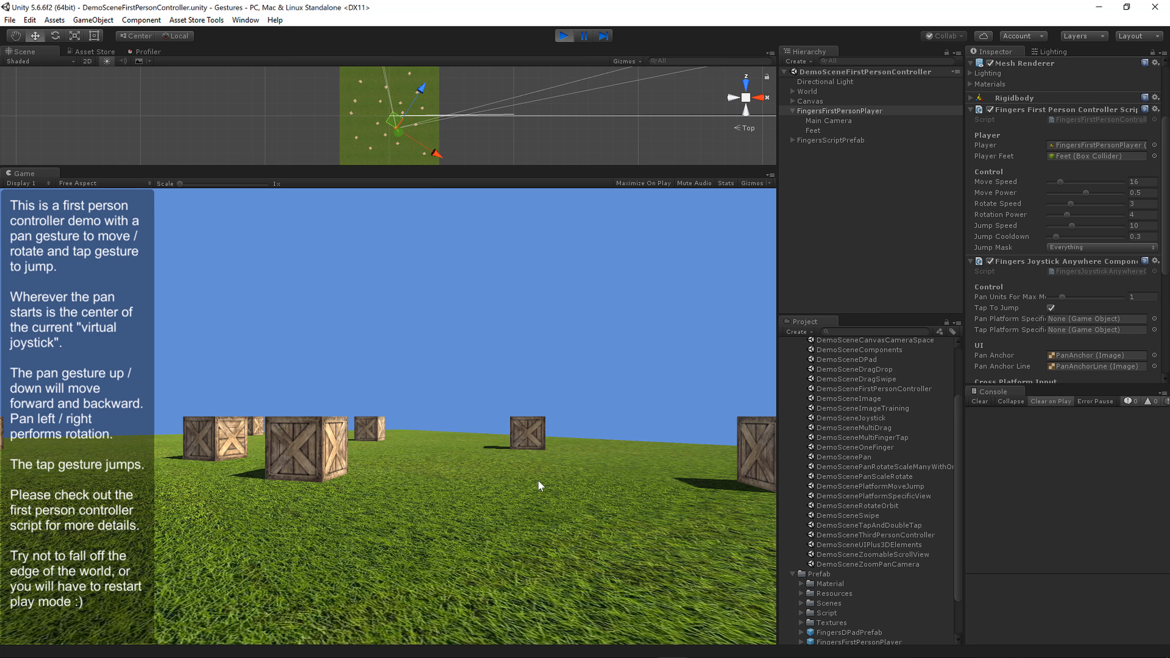
mouse_move(932, 459)
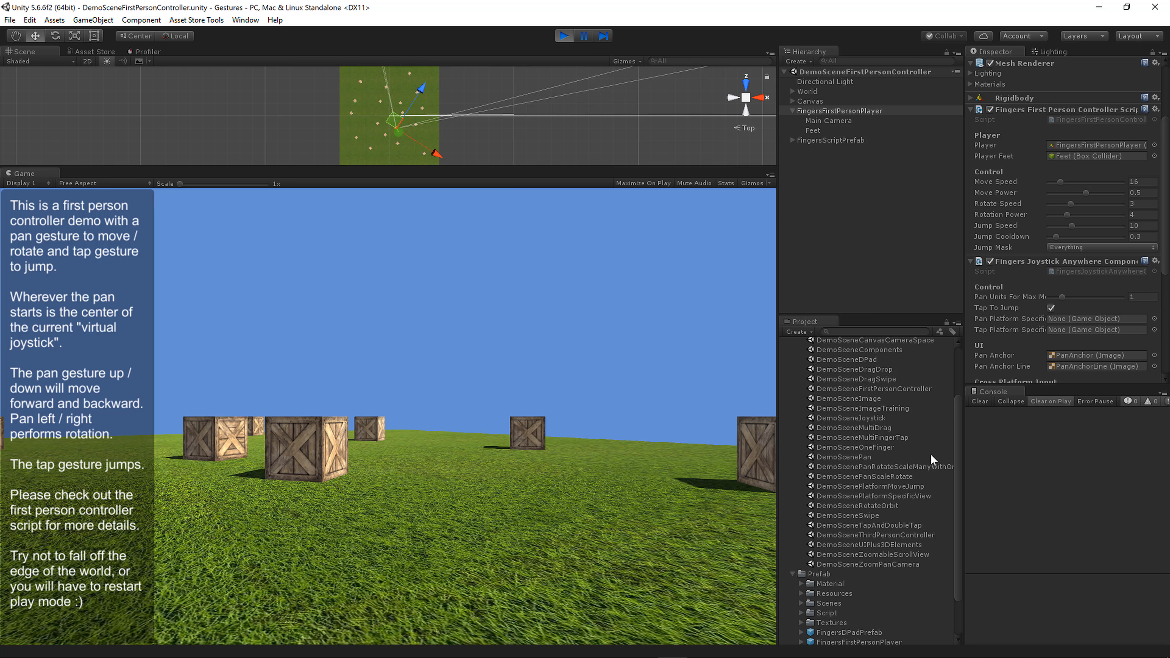
click(1053, 307)
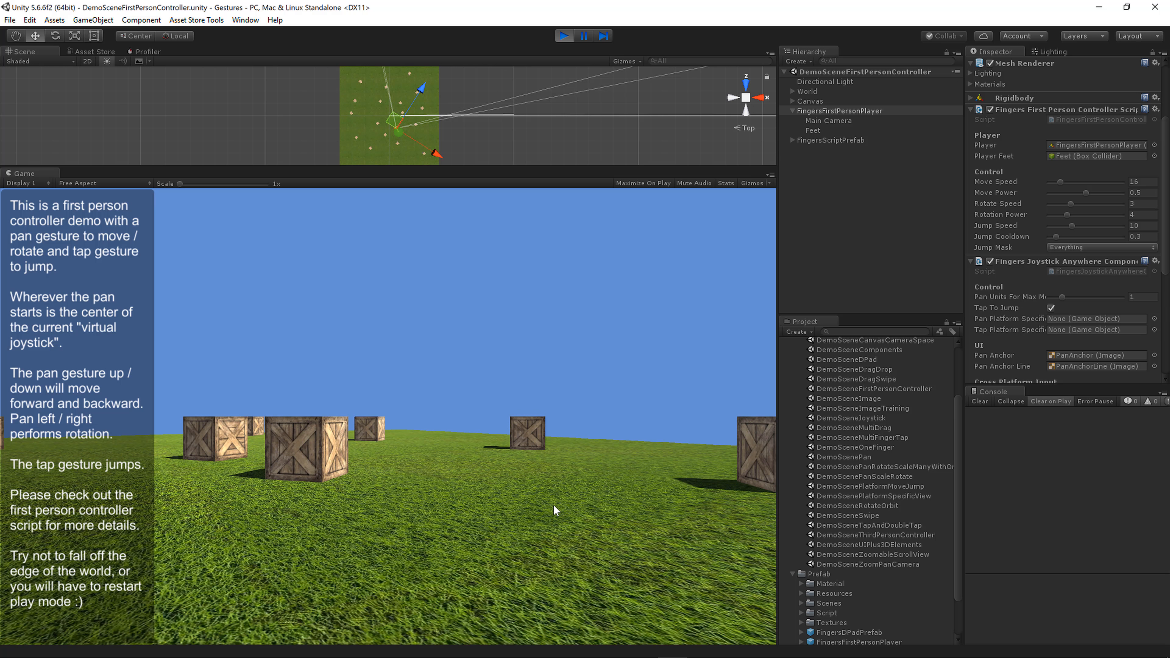
mouse_move(825, 433)
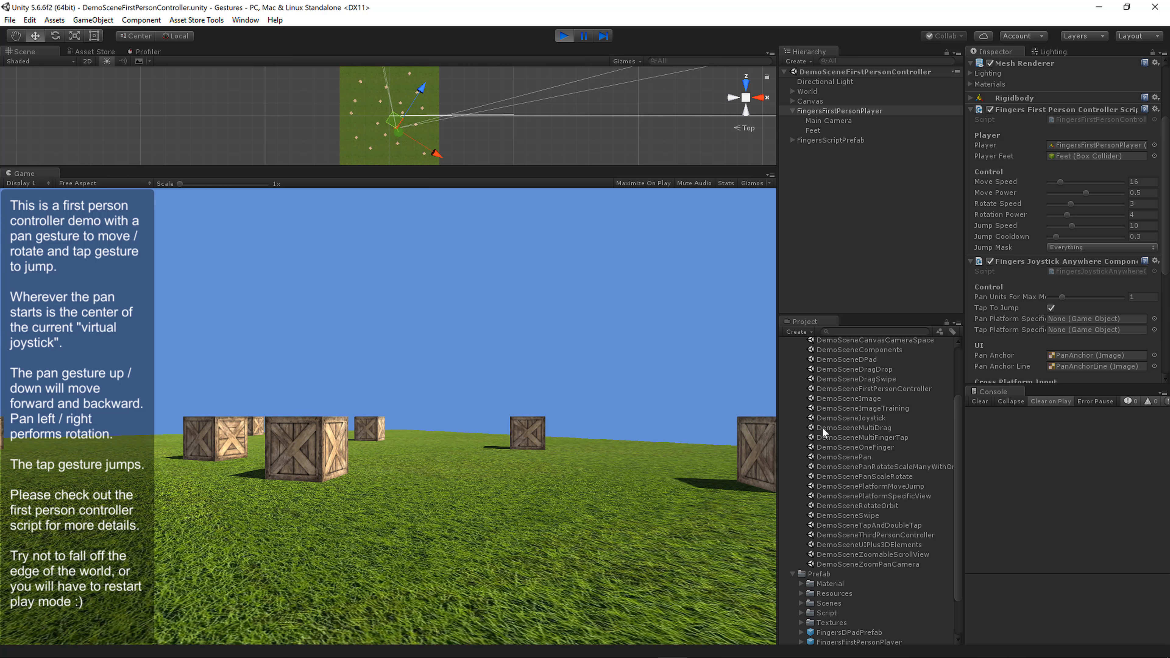
mouse_move(996, 327)
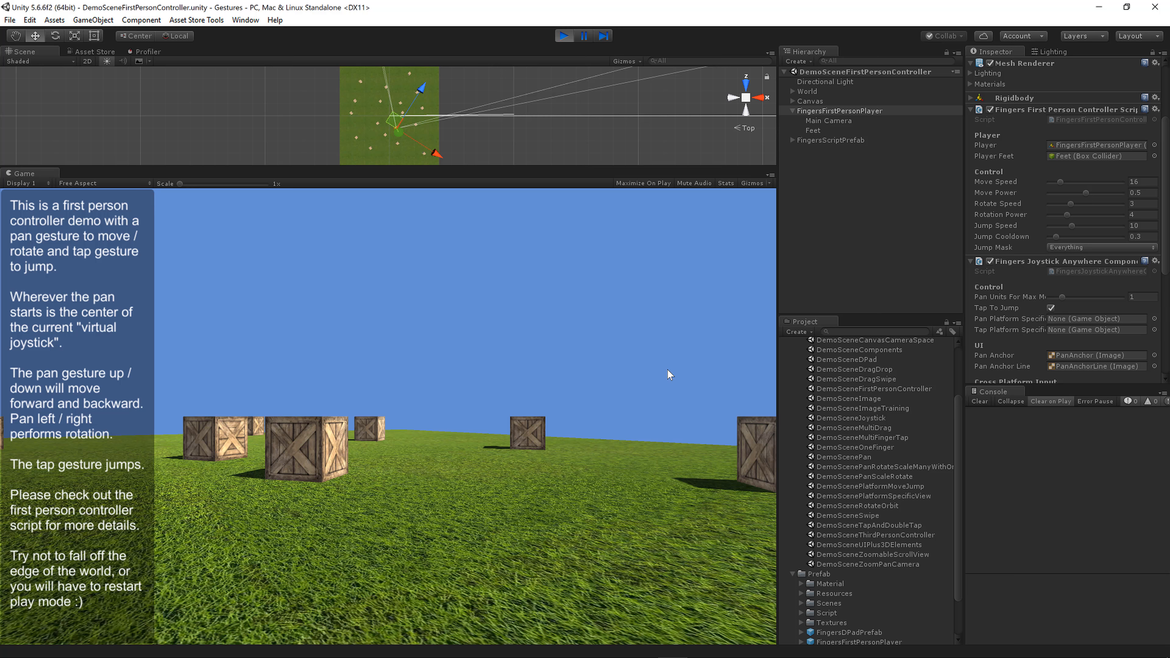
mouse_move(660, 547)
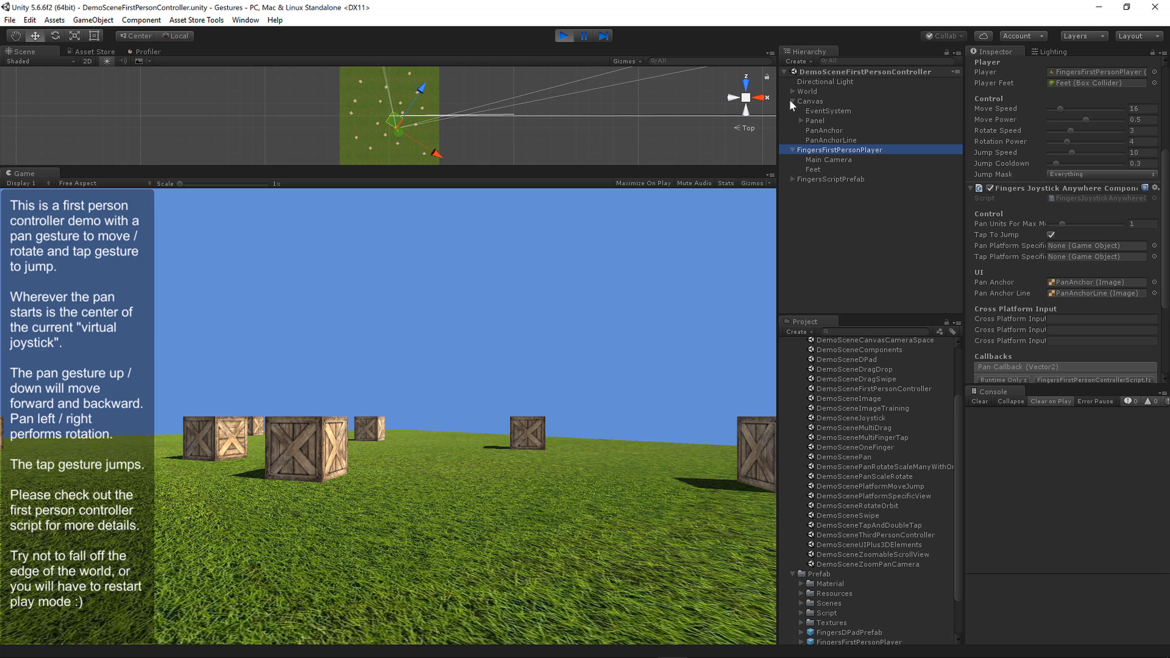
- Inspect the PanAnchor and PanAnchorLine images, then reselect FingersFirstPersonPlayer to show its joystick pan callback
click(824, 129)
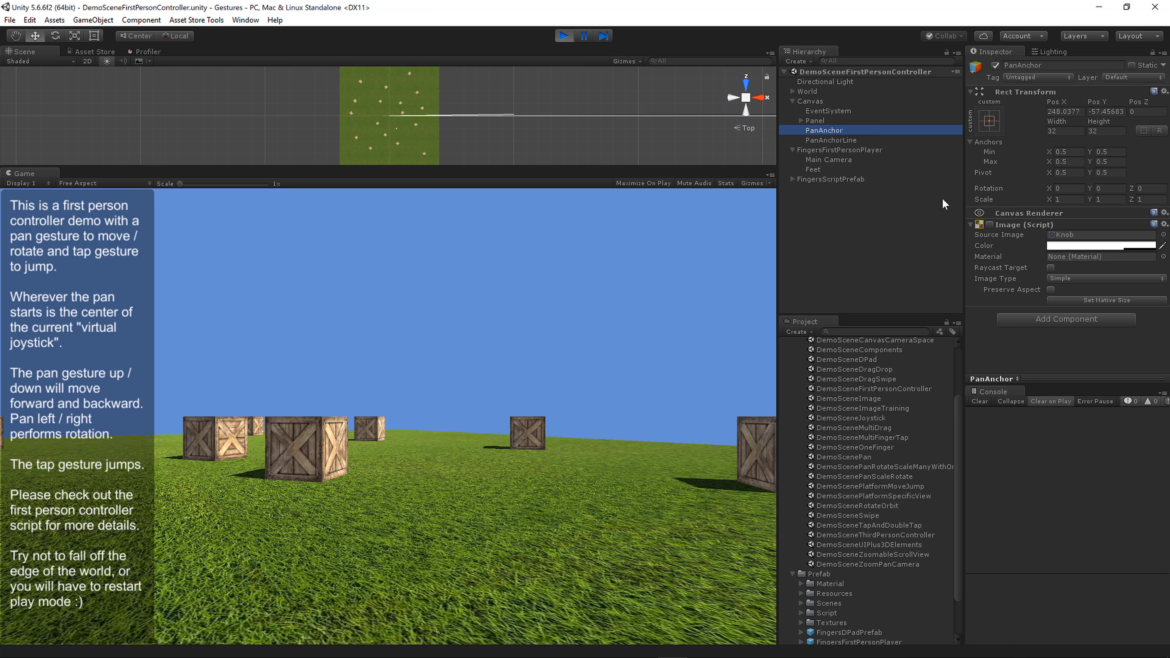
click(828, 141)
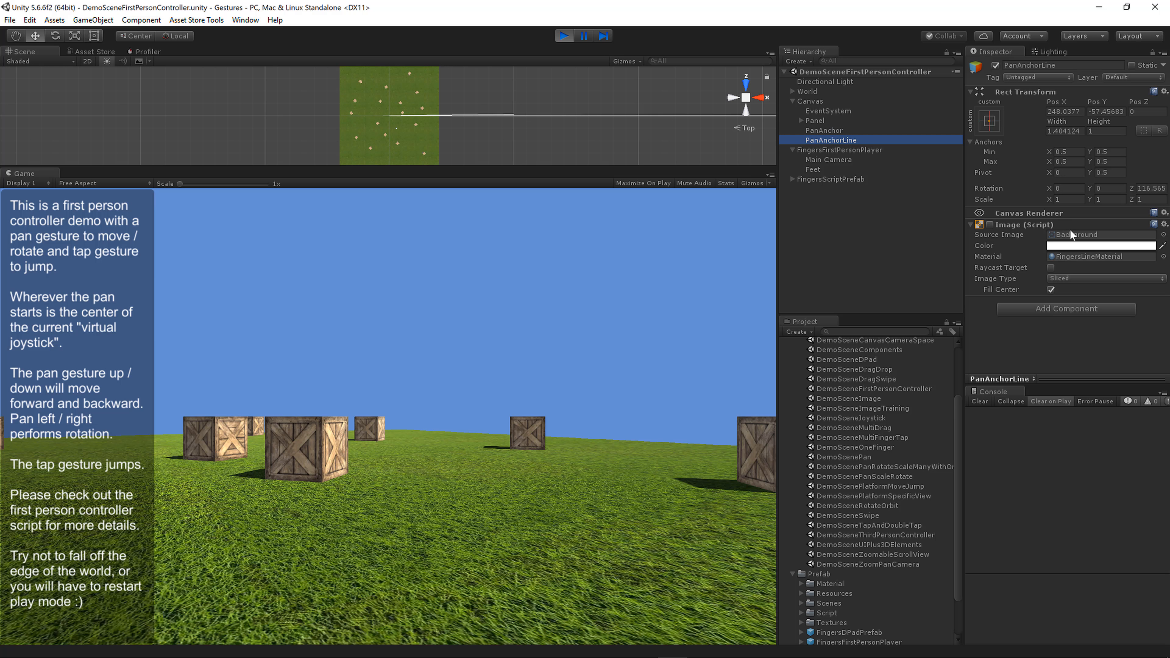
mouse_move(722, 457)
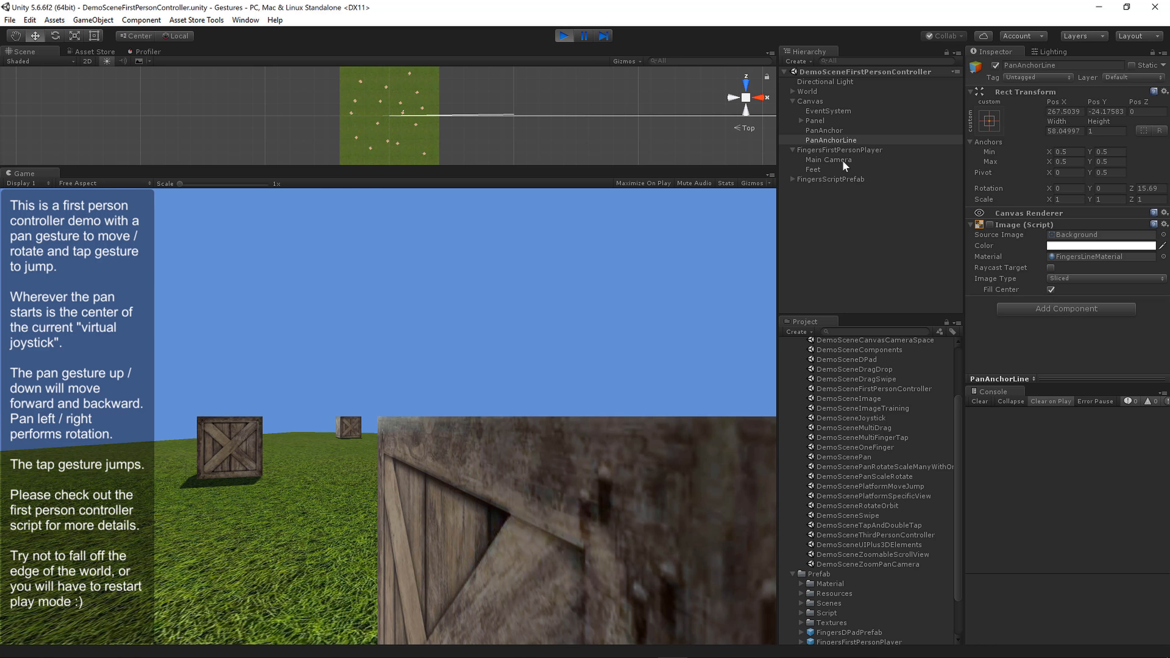
click(838, 150)
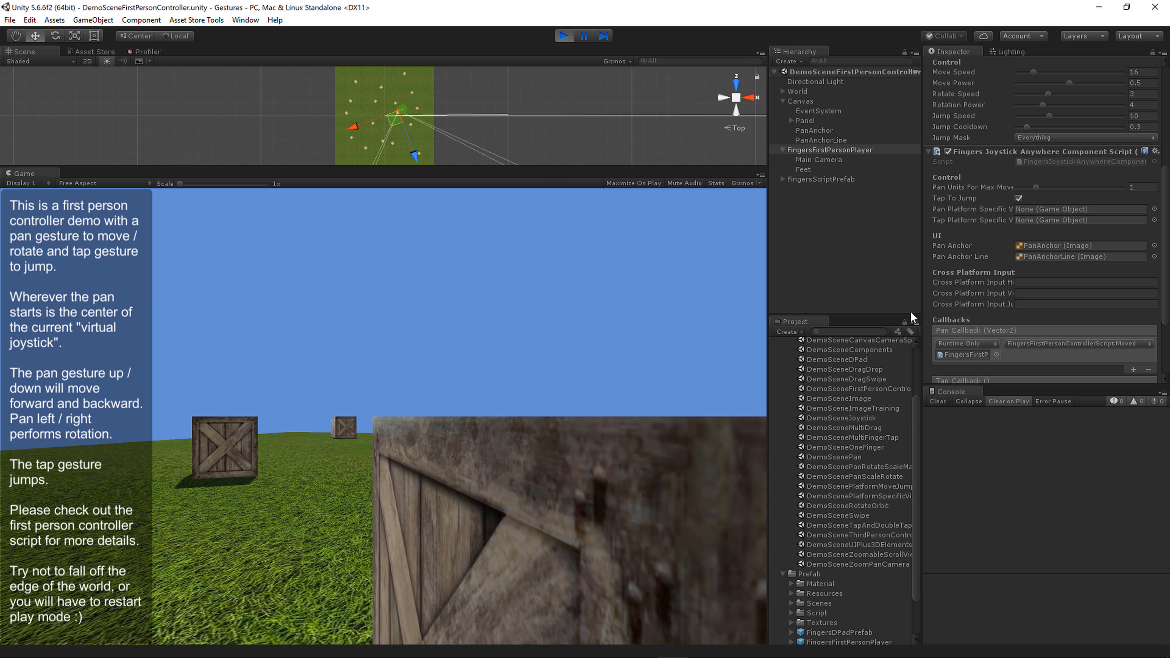
click(829, 149)
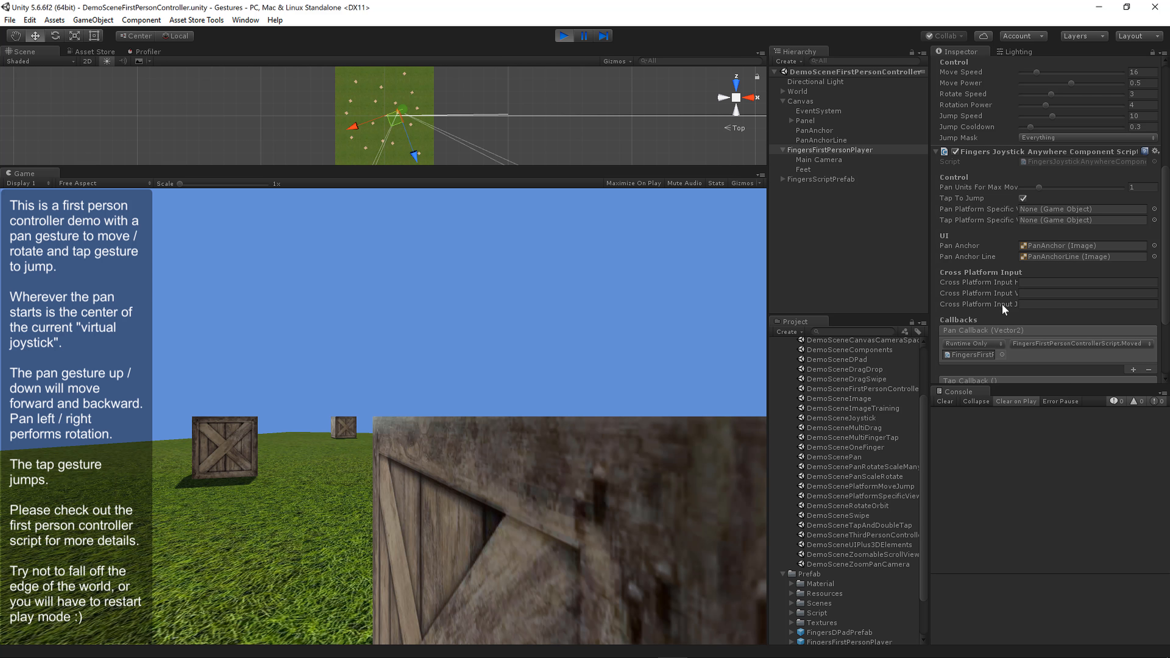
mouse_move(1051, 348)
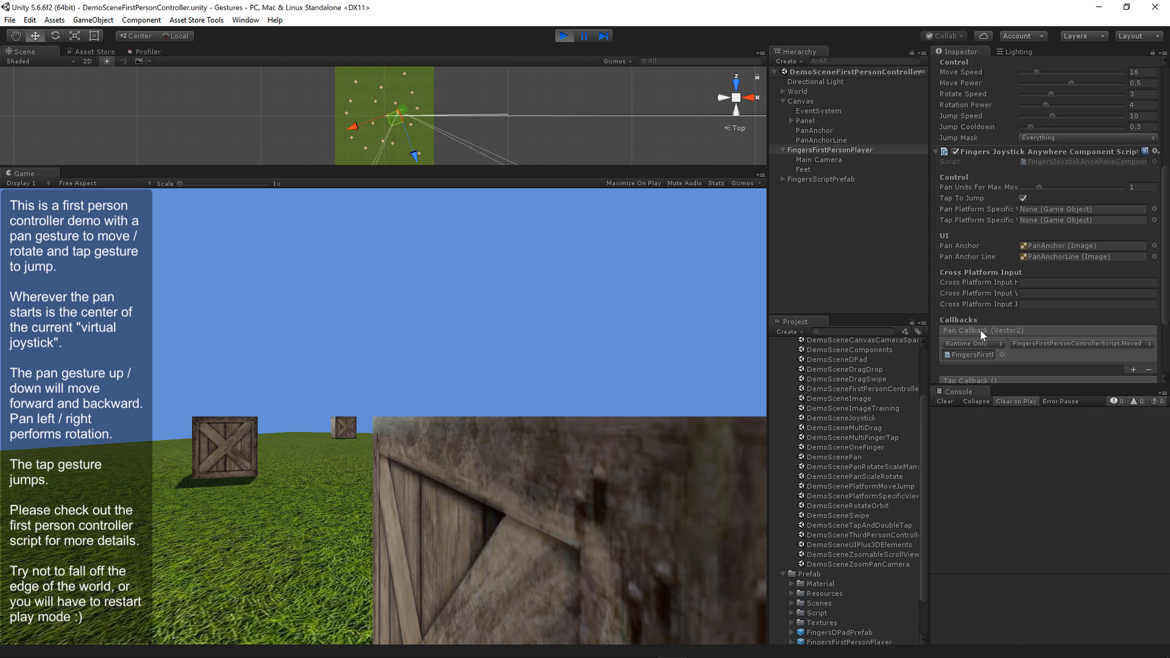
mouse_move(1046, 349)
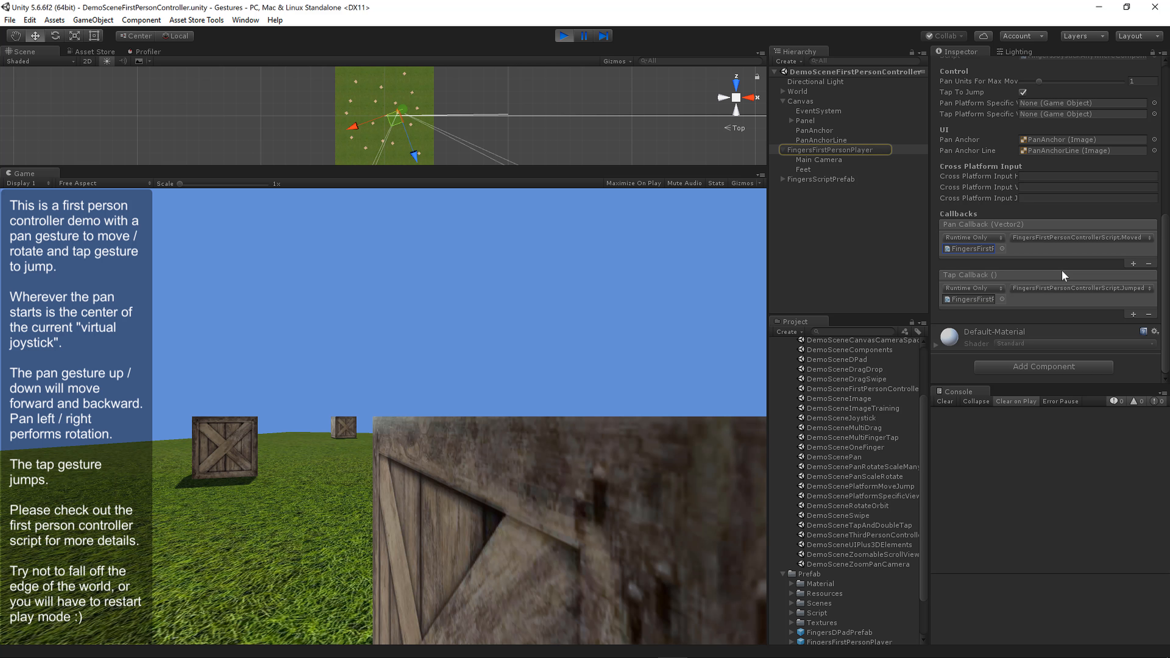
click(834, 150)
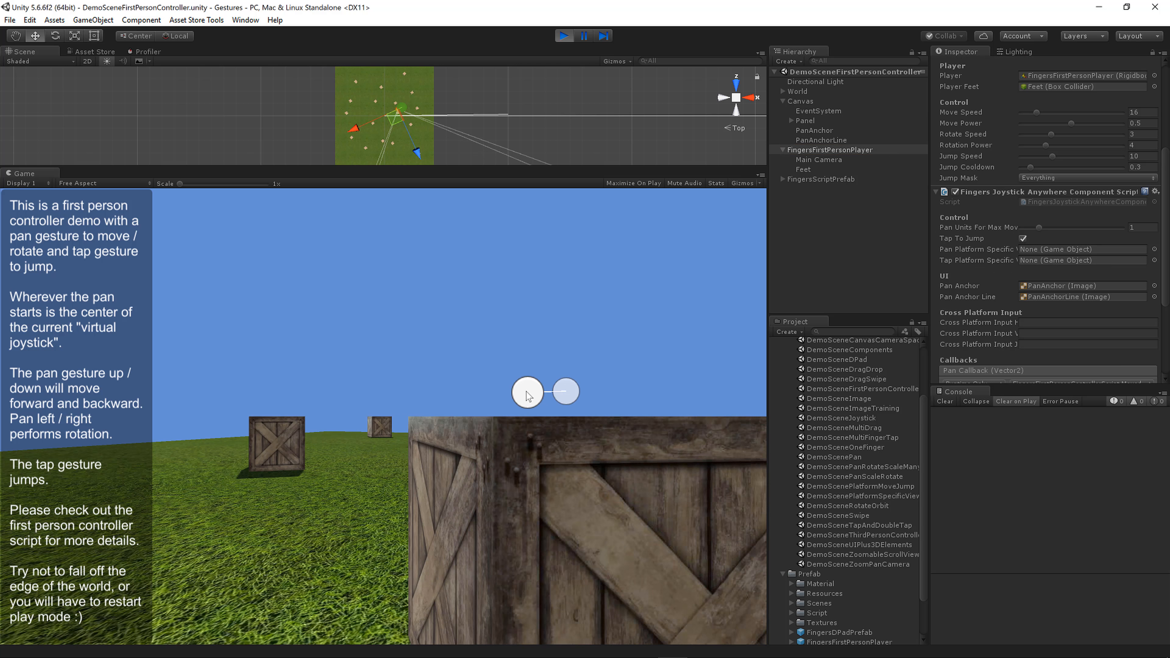
- Turn the player toward the rows of crates and walk it further out among them
drag(529, 394, 616, 360)
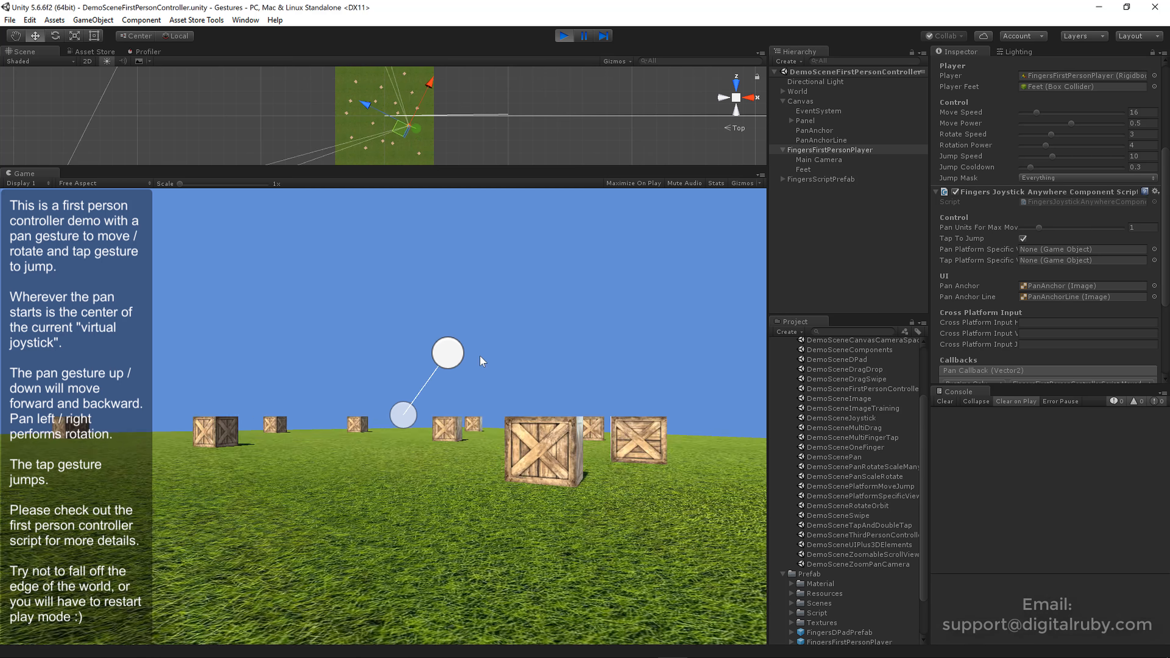
drag(447, 352, 311, 371)
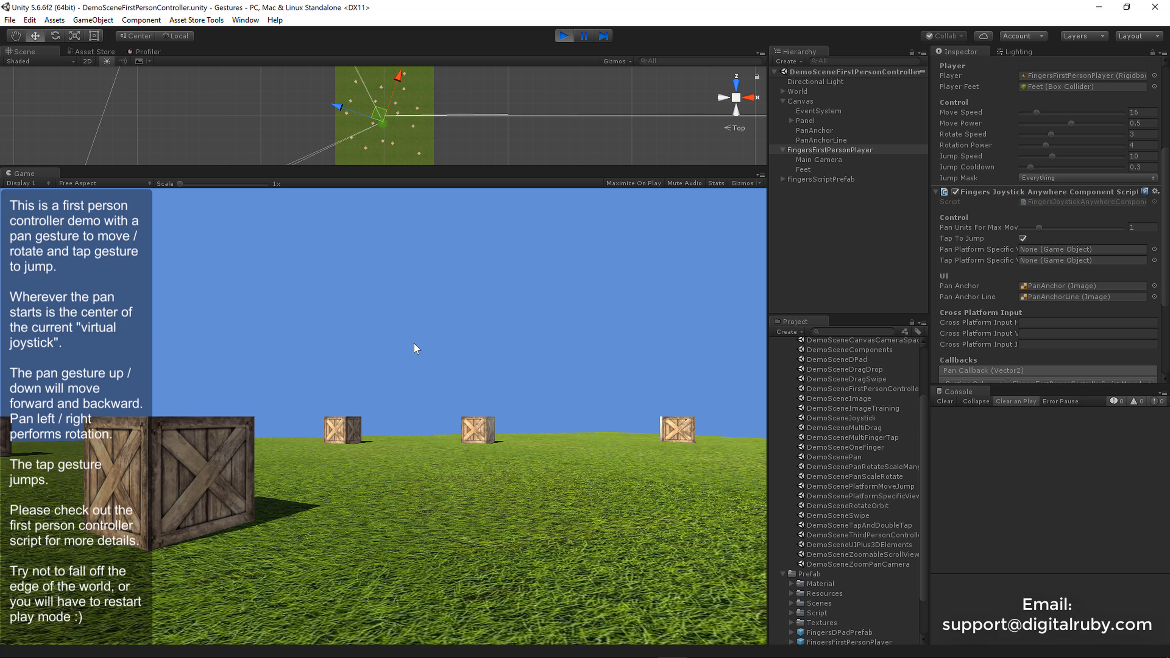
mouse_move(415, 351)
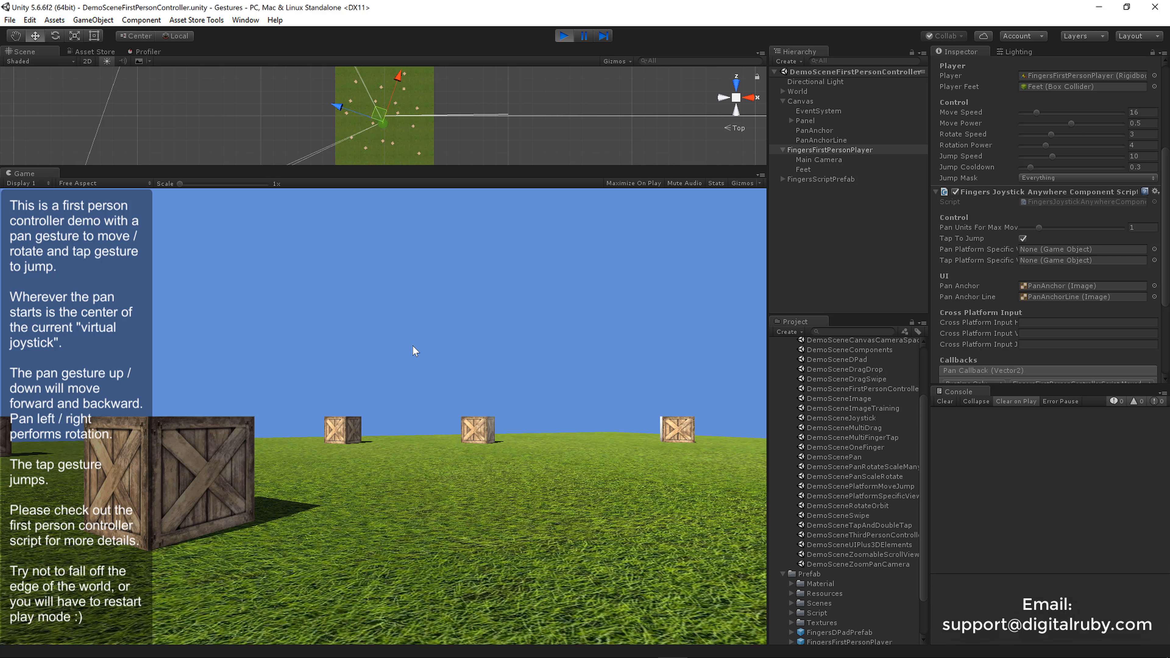